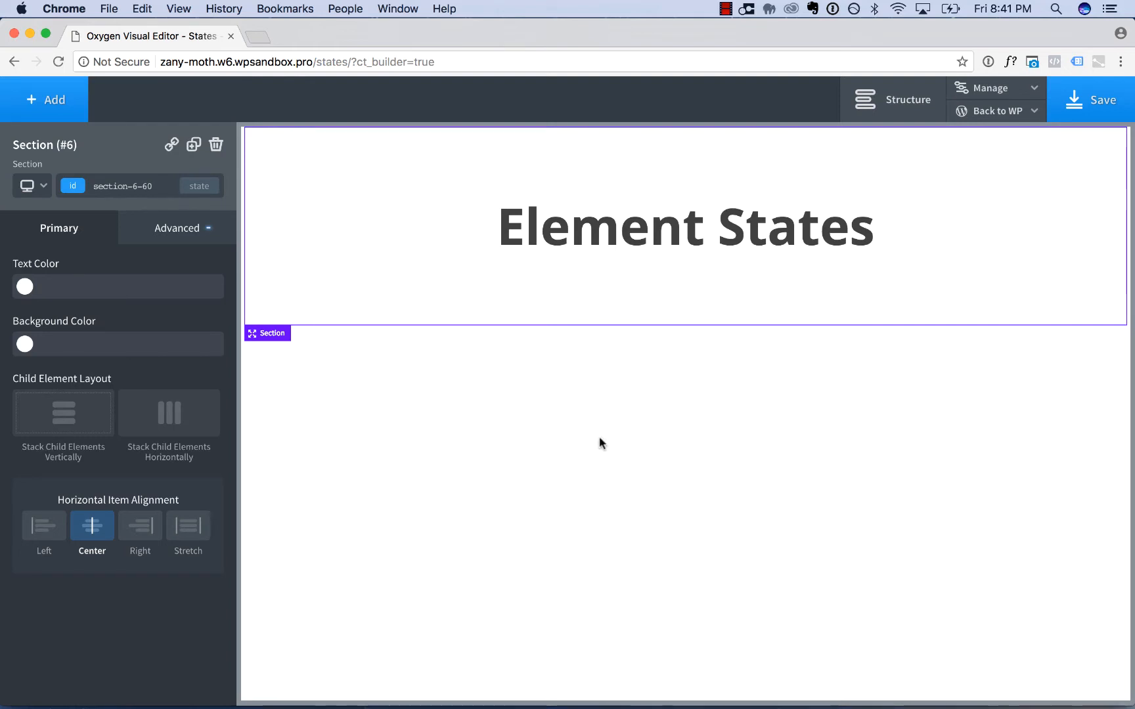
# Step: Open the Basics element library to add content below the Element States heading
pyautogui.click(44, 99)
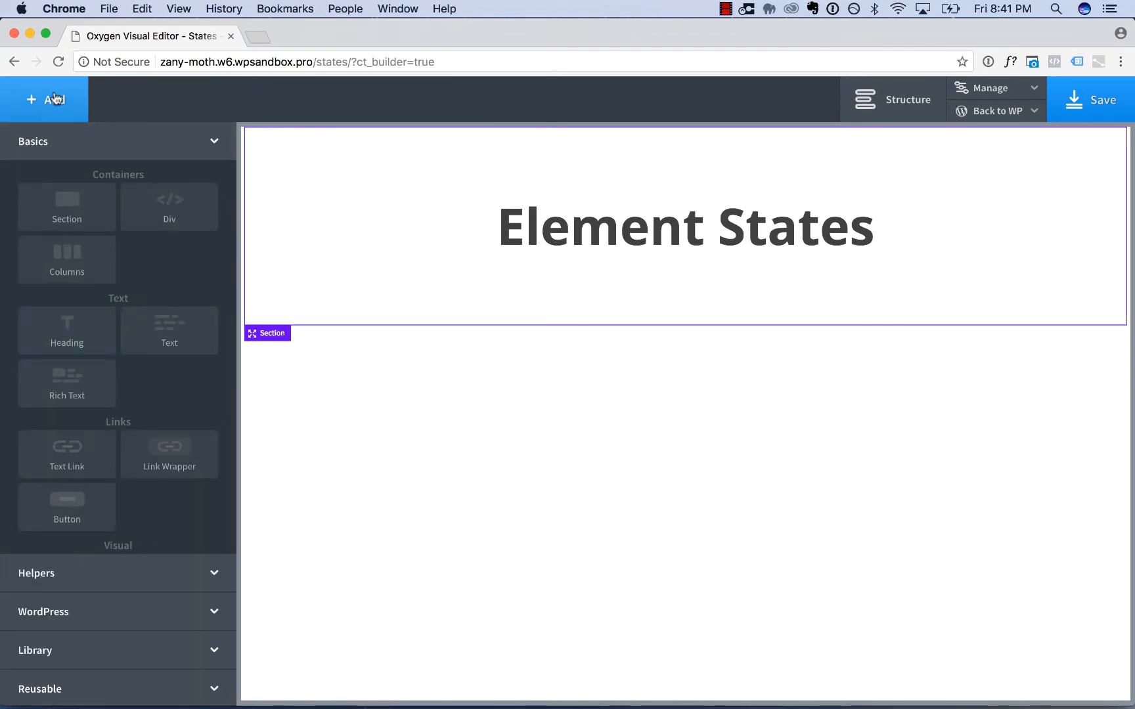
pyautogui.moveTo(66, 454)
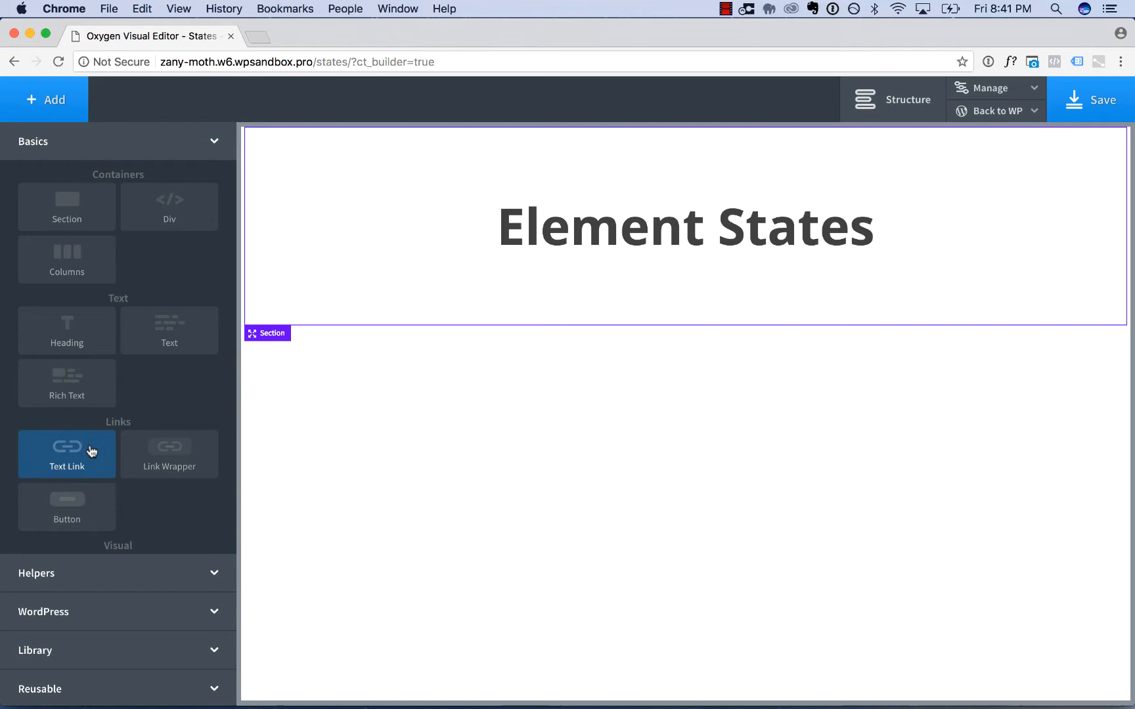
# Step: Add a Text Link under the heading and give it the class my-special-button
pyautogui.click(66, 454)
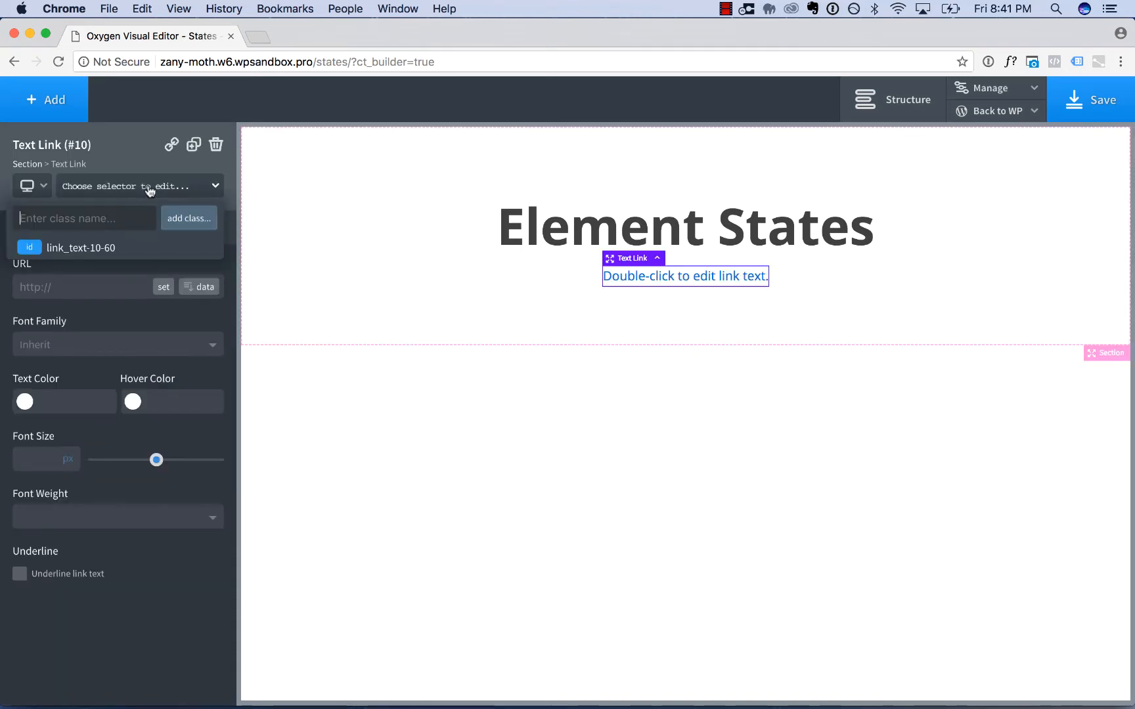
pyautogui.write('my-special-button')
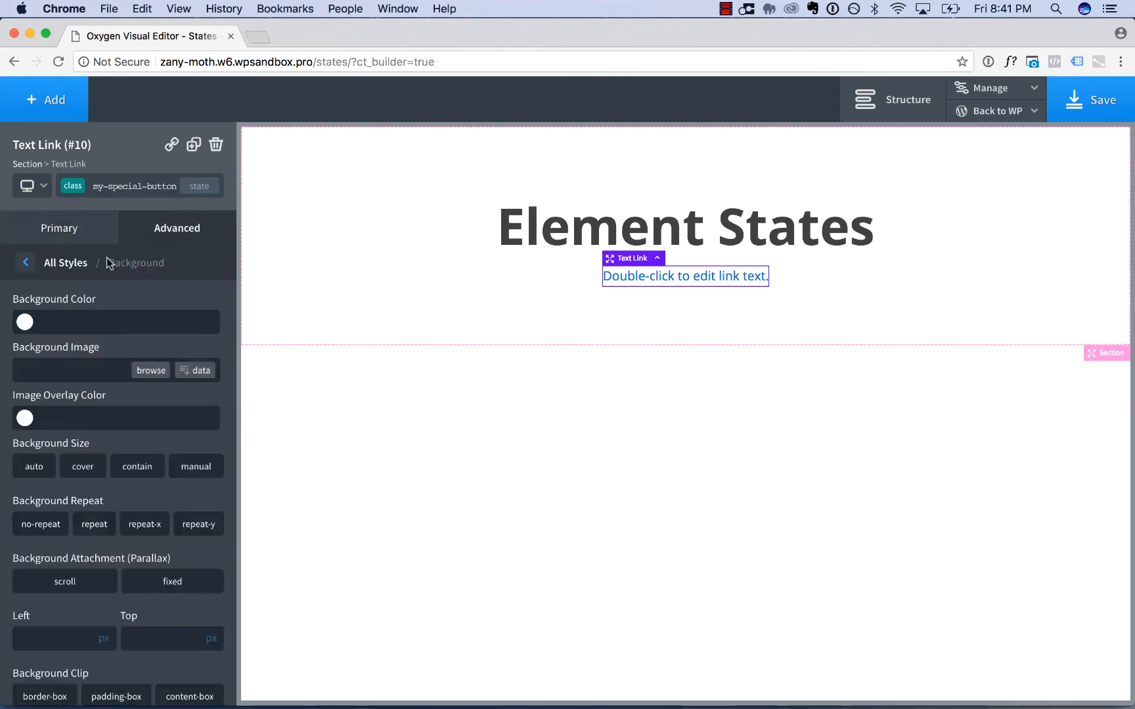
# Step: Give the link a reddish background, 20 px padding and 40 px right padding
pyautogui.click(24, 322)
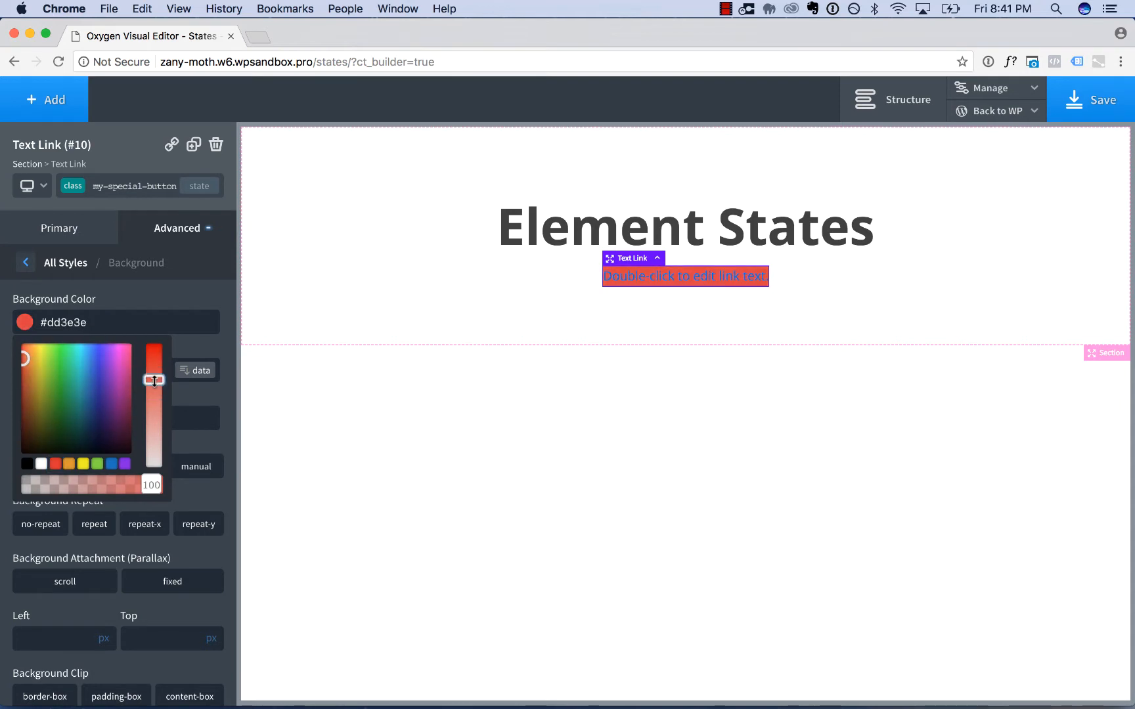
pyautogui.moveTo(154, 379); pyautogui.dragTo(154, 379)
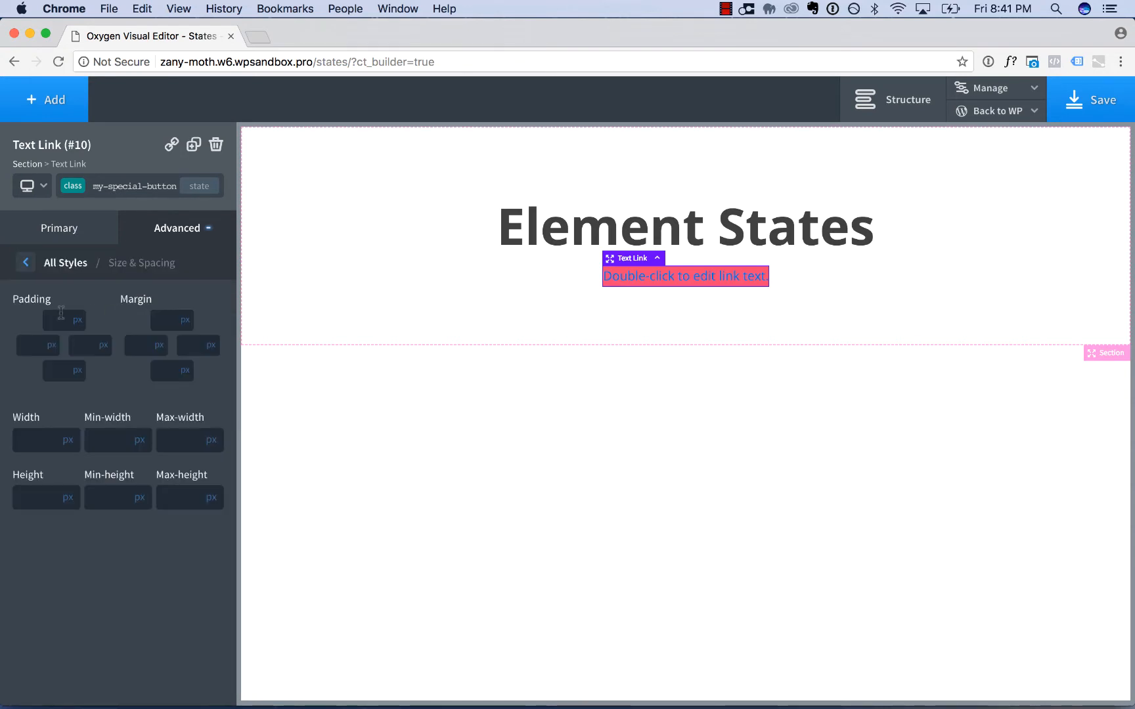
pyautogui.write('20')
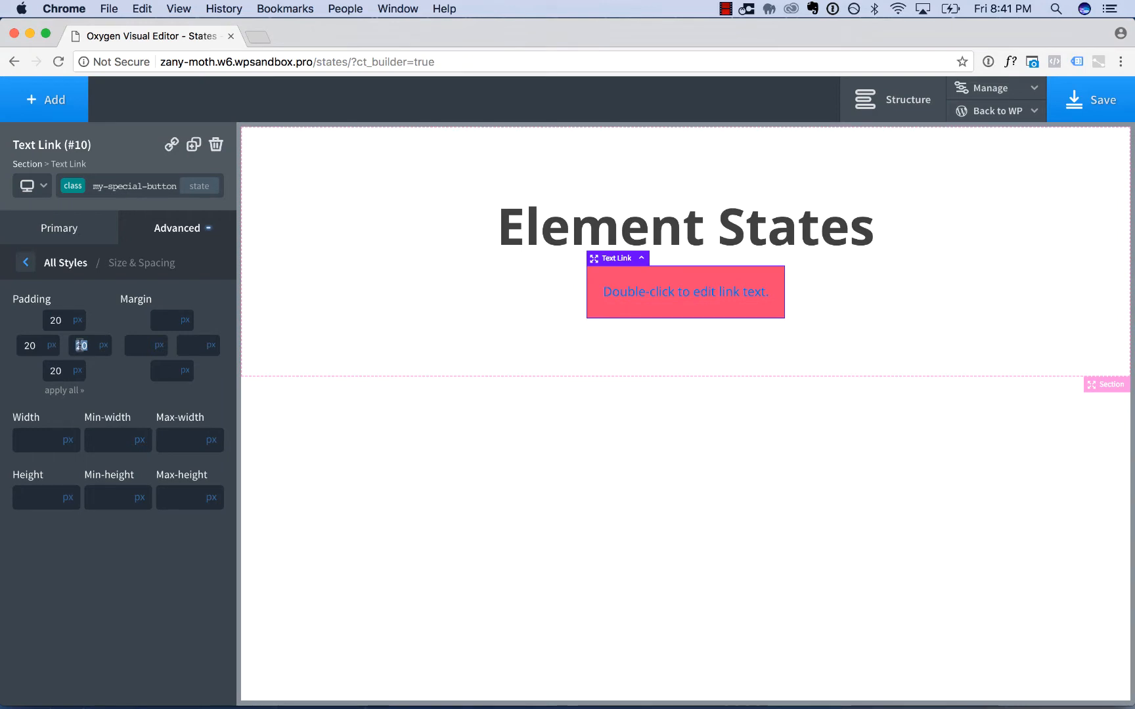
pyautogui.write('40')
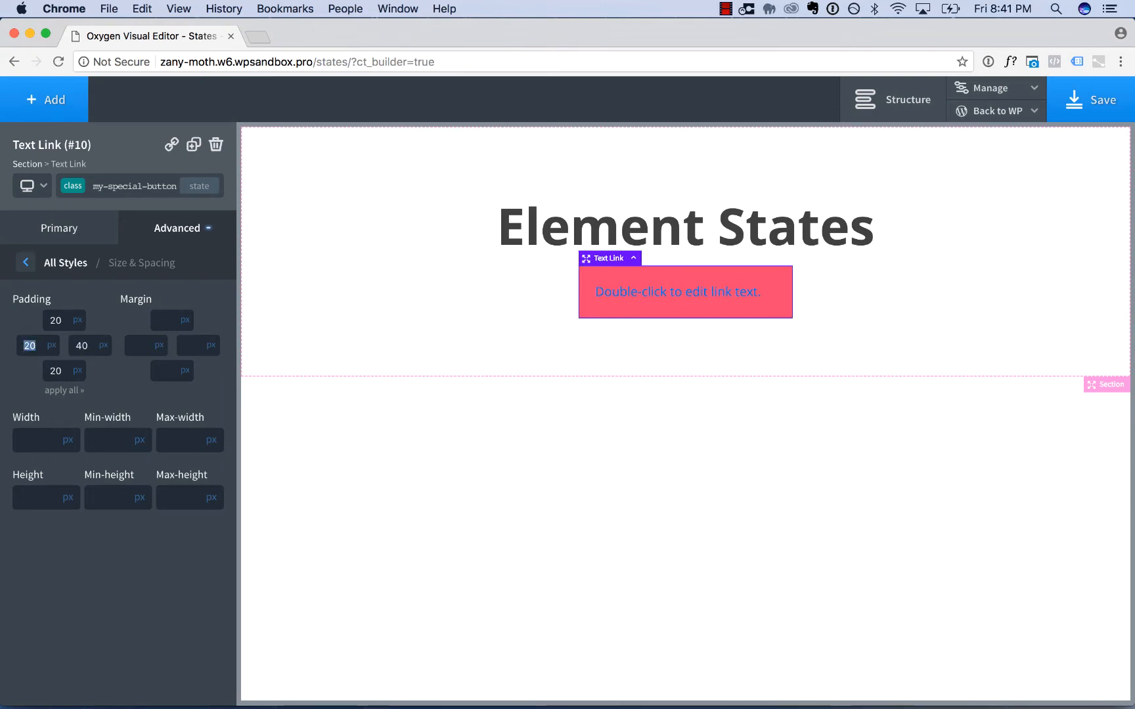
# Step: Set the link text colour to #ffffff and its font to Hammersmith One
pyautogui.click(59, 228)
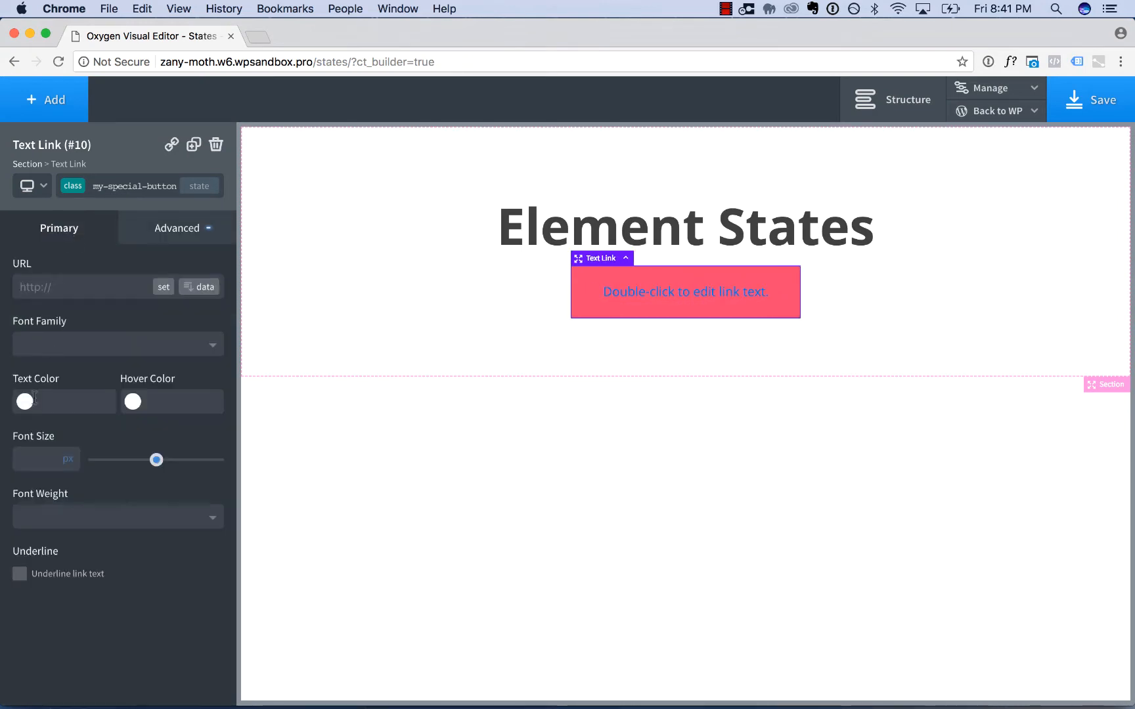
pyautogui.click(24, 402)
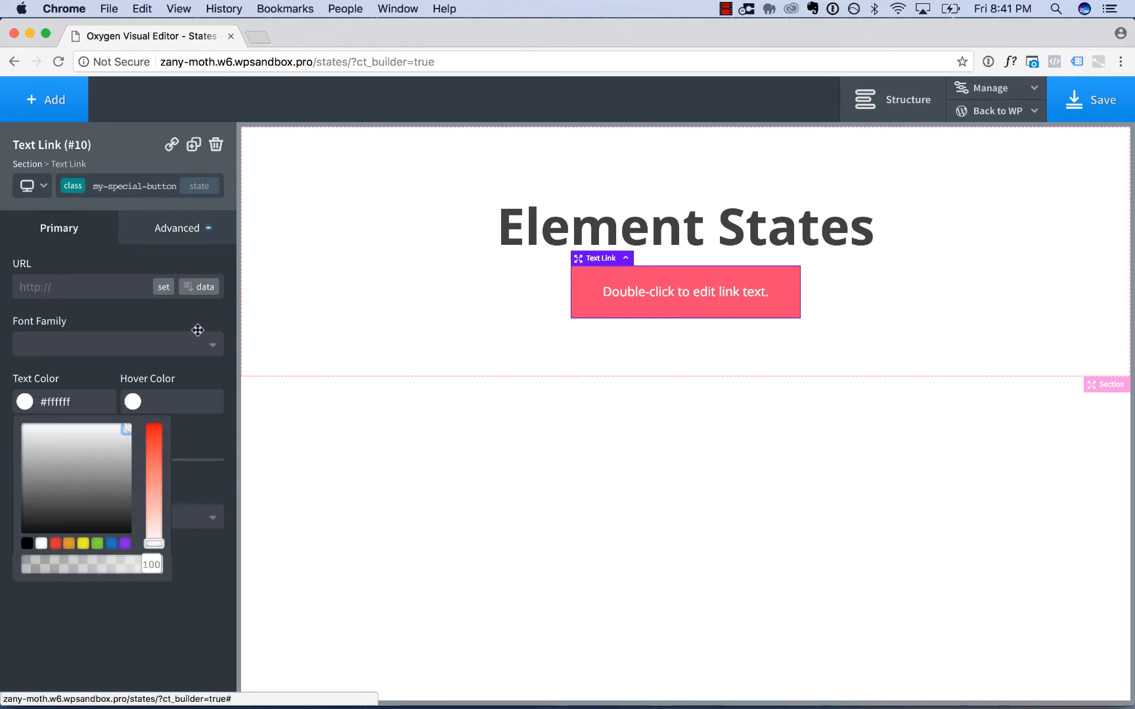
pyautogui.click(116, 345)
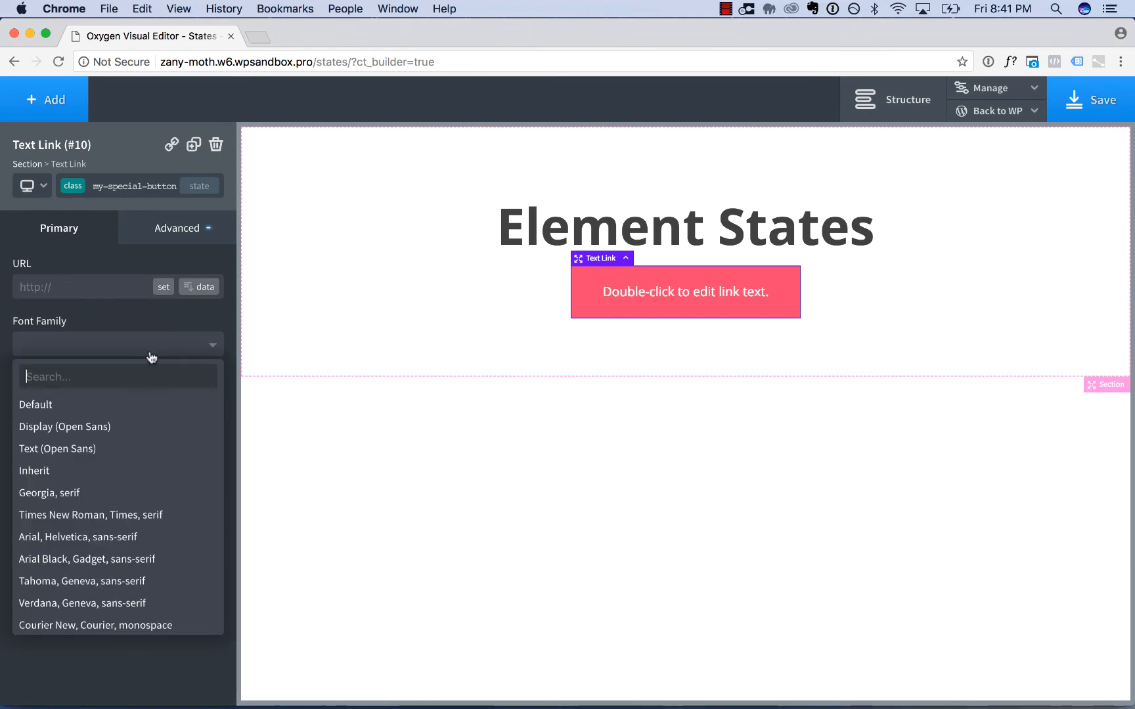
pyautogui.write('ha')
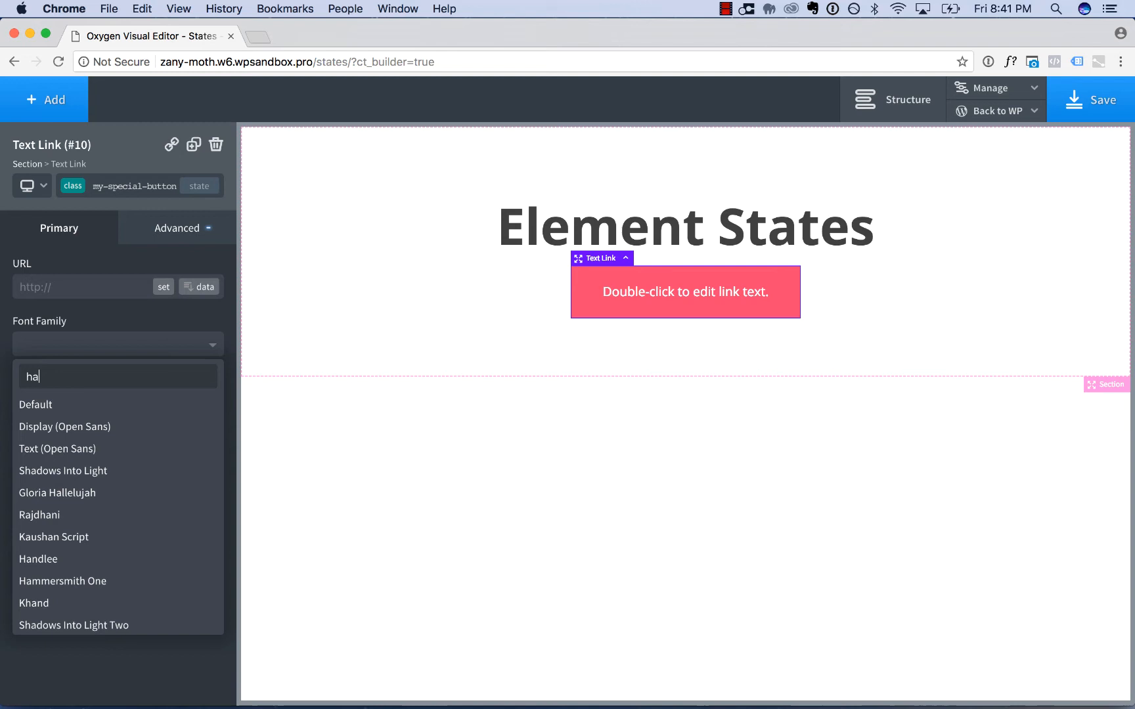
pyautogui.click(62, 580)
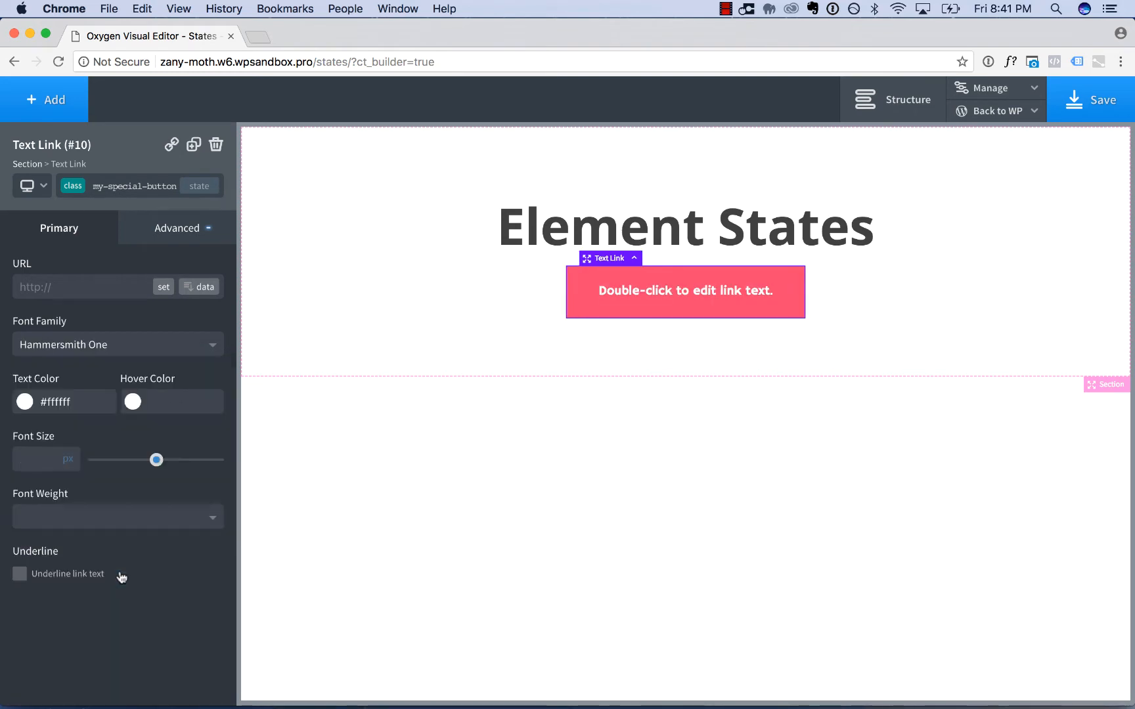
pyautogui.moveTo(92, 351)
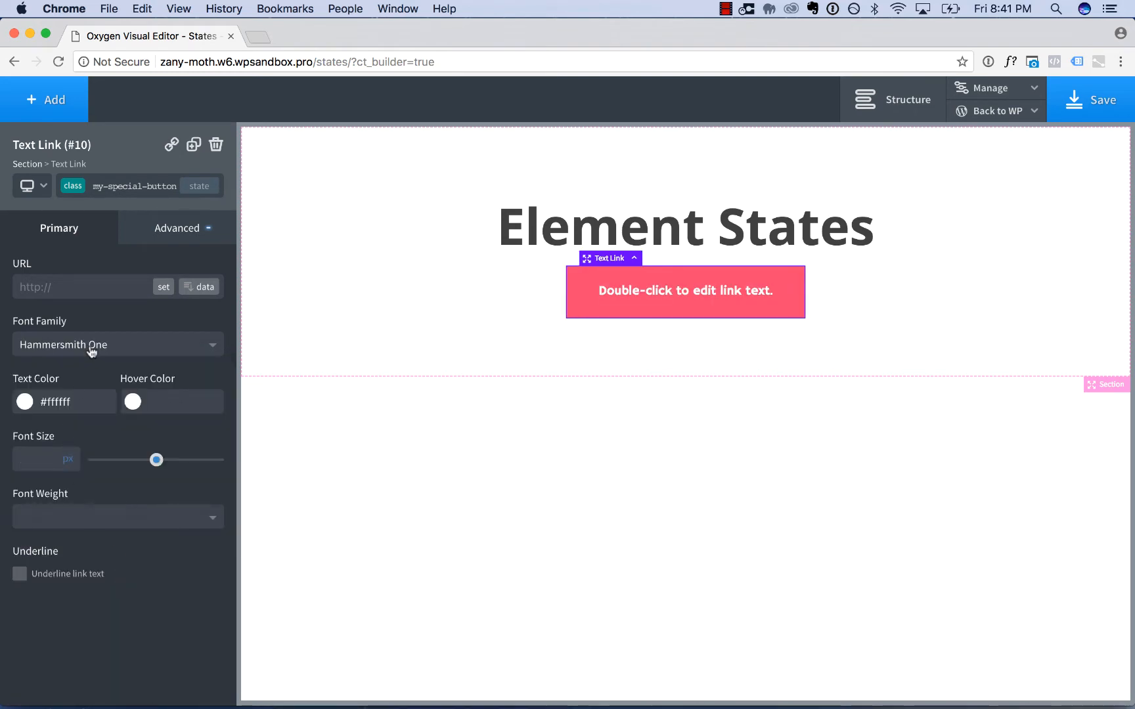
# Step: Retype the link text as 'My Special Button' and set its font size to 29 px
pyautogui.doubleClick(684, 291)
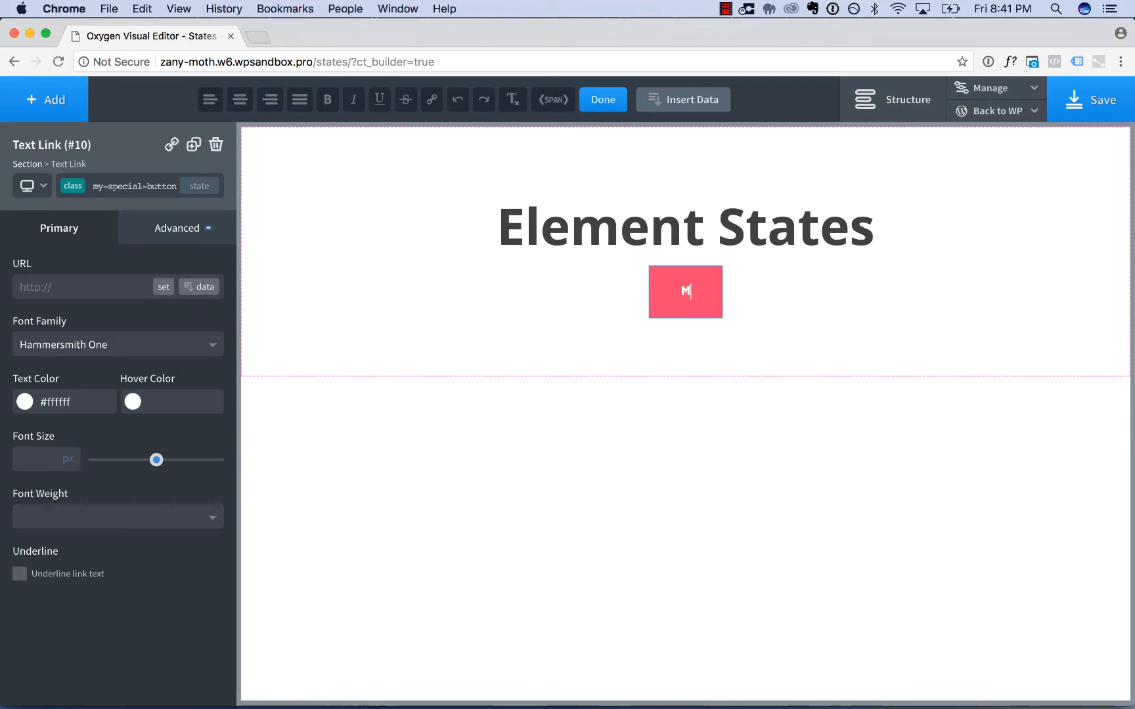
pyautogui.write('y')
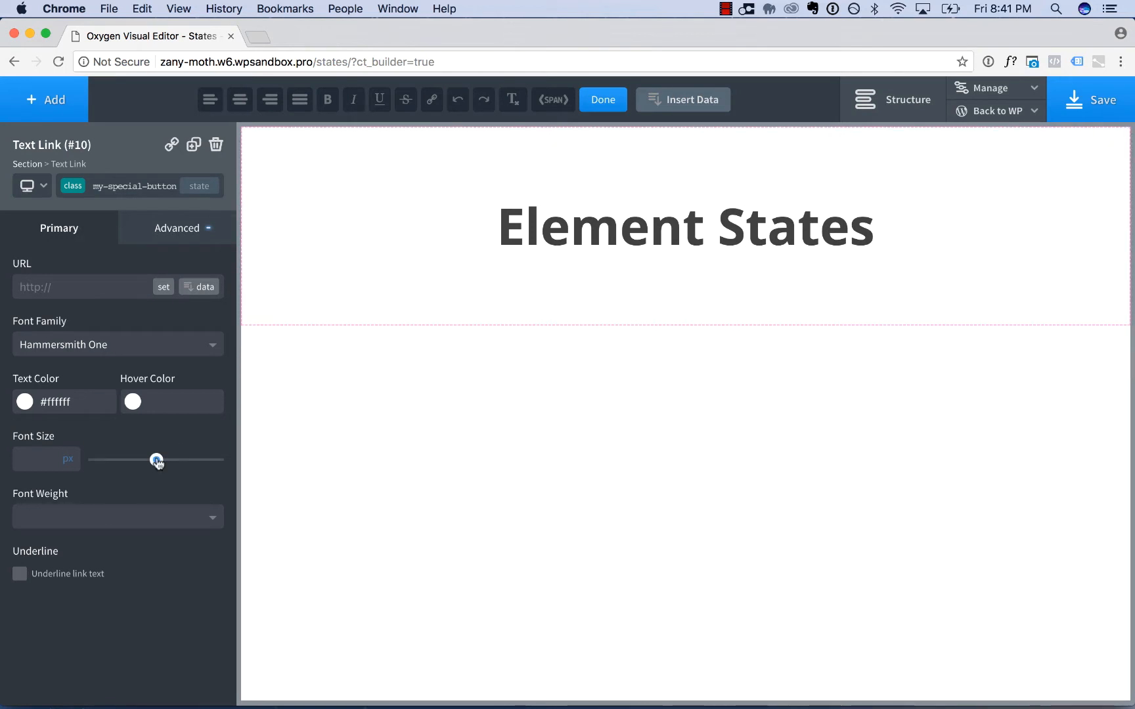
pyautogui.moveTo(157, 460); pyautogui.dragTo(133, 461)
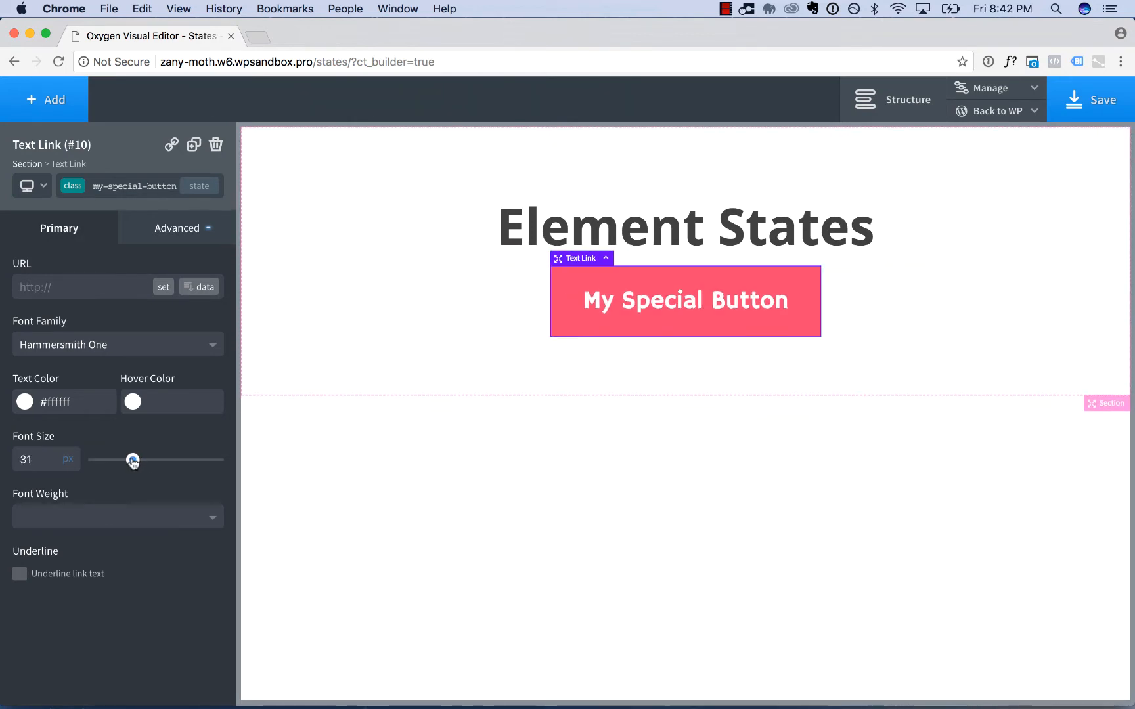
pyautogui.click(684, 226)
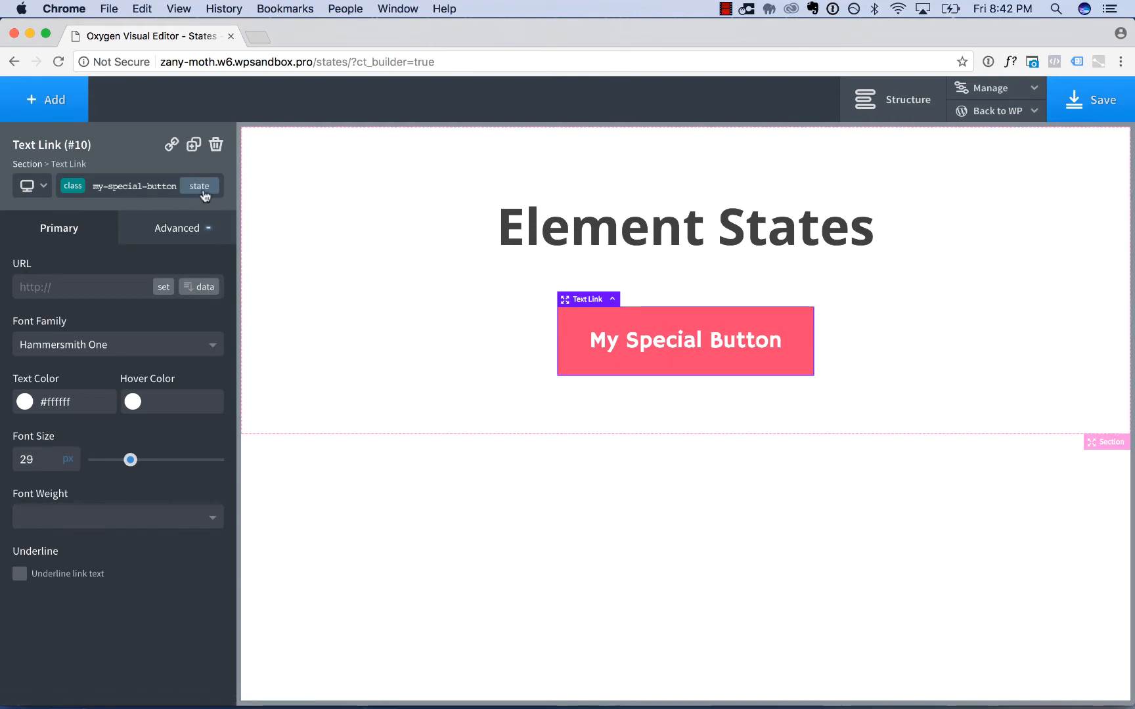
# Step: Add a :hover state to the button with a #dd3333 background colour
pyautogui.click(199, 185)
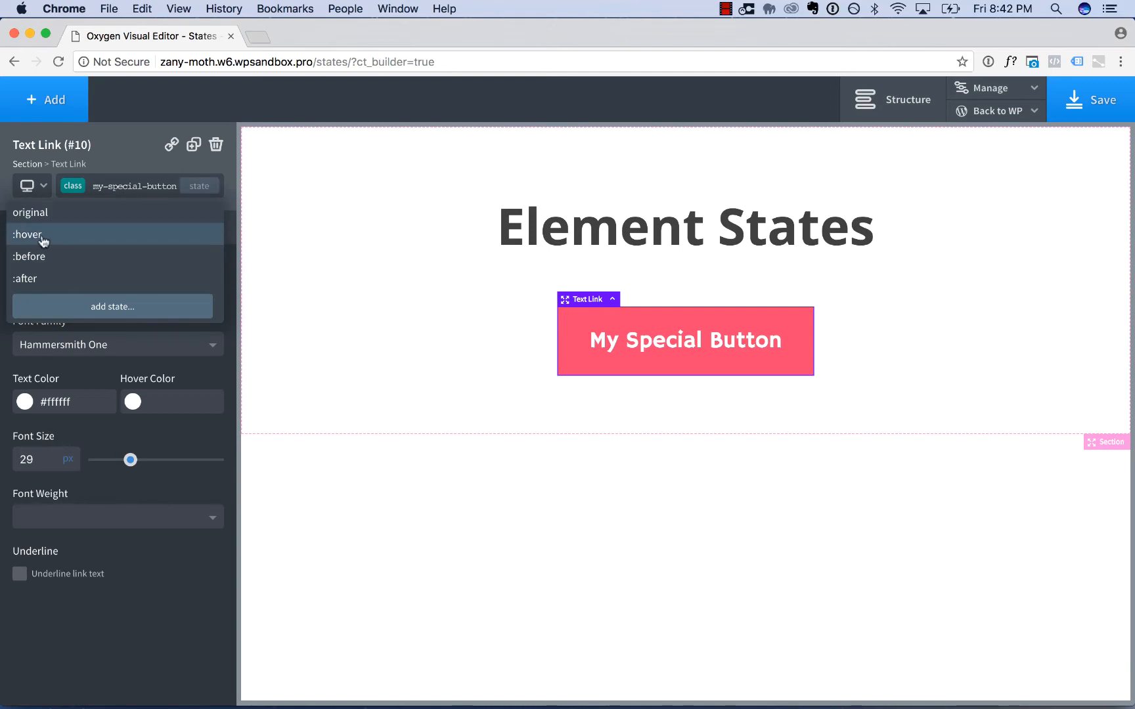
pyautogui.click(29, 234)
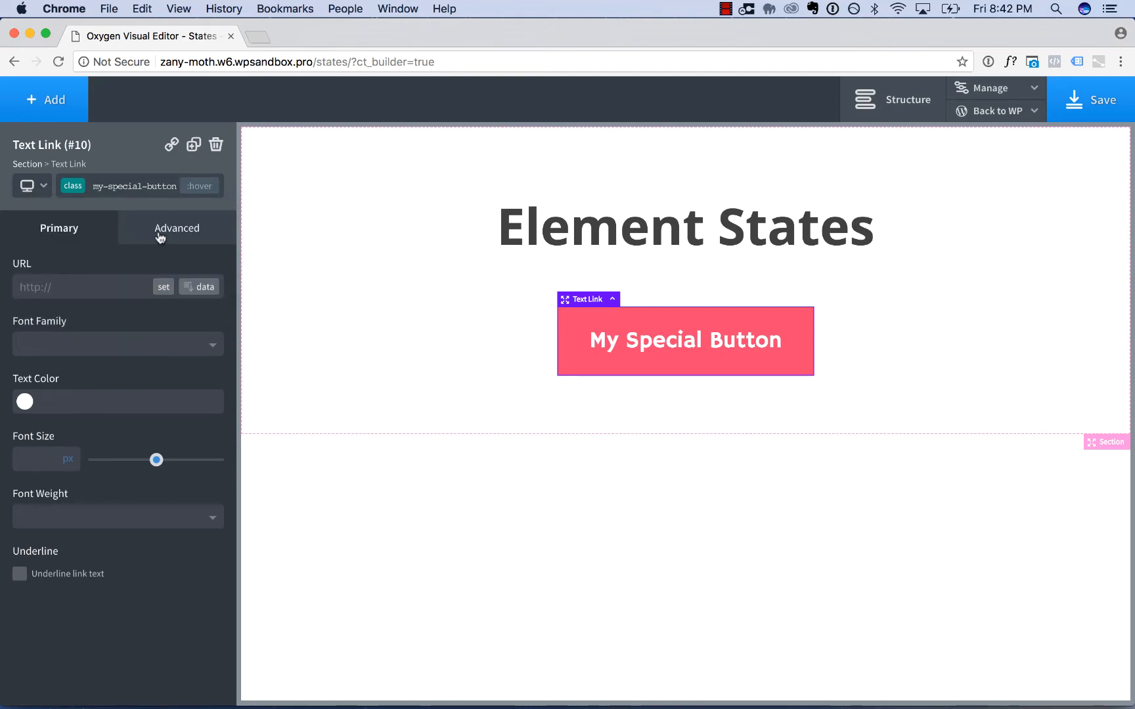
pyautogui.click(177, 228)
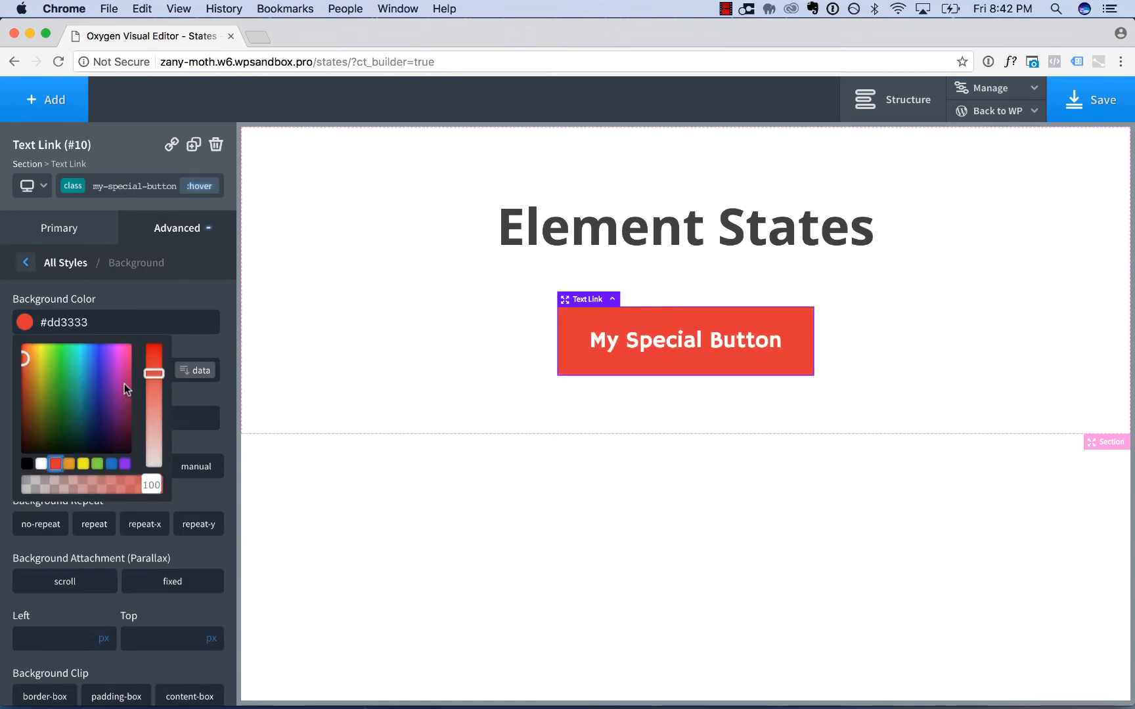
pyautogui.click(125, 374)
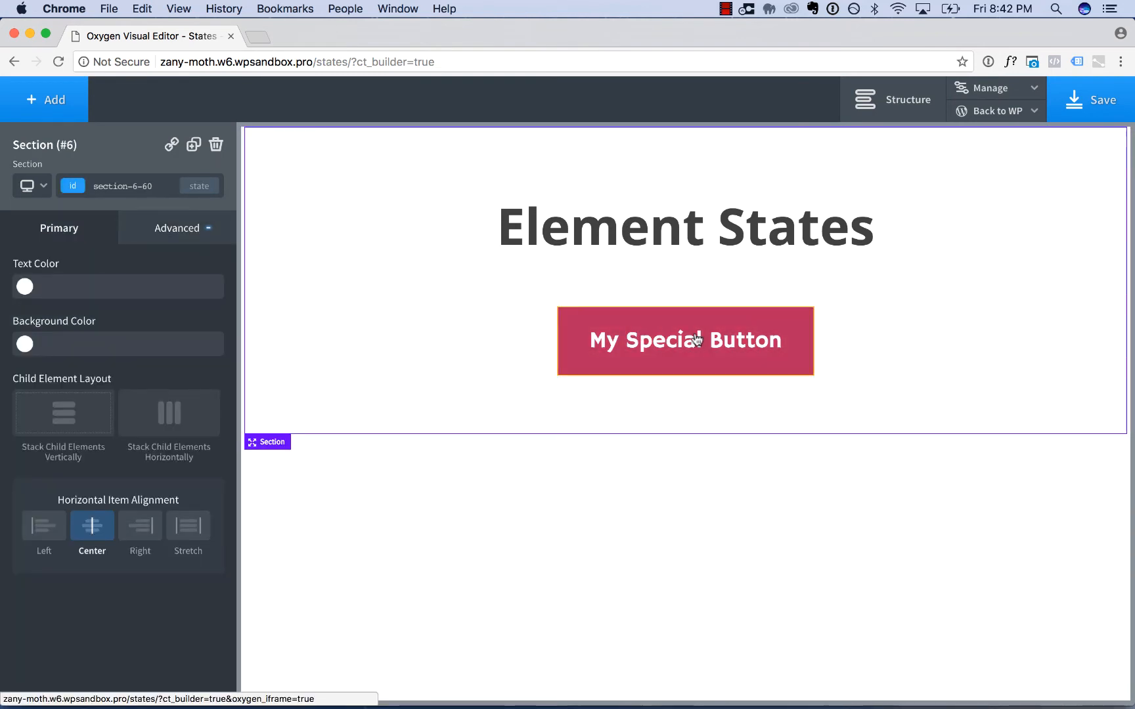
# Step: Enter a Transition Duration value in the button's Effects > Transition settings
pyautogui.click(685, 340)
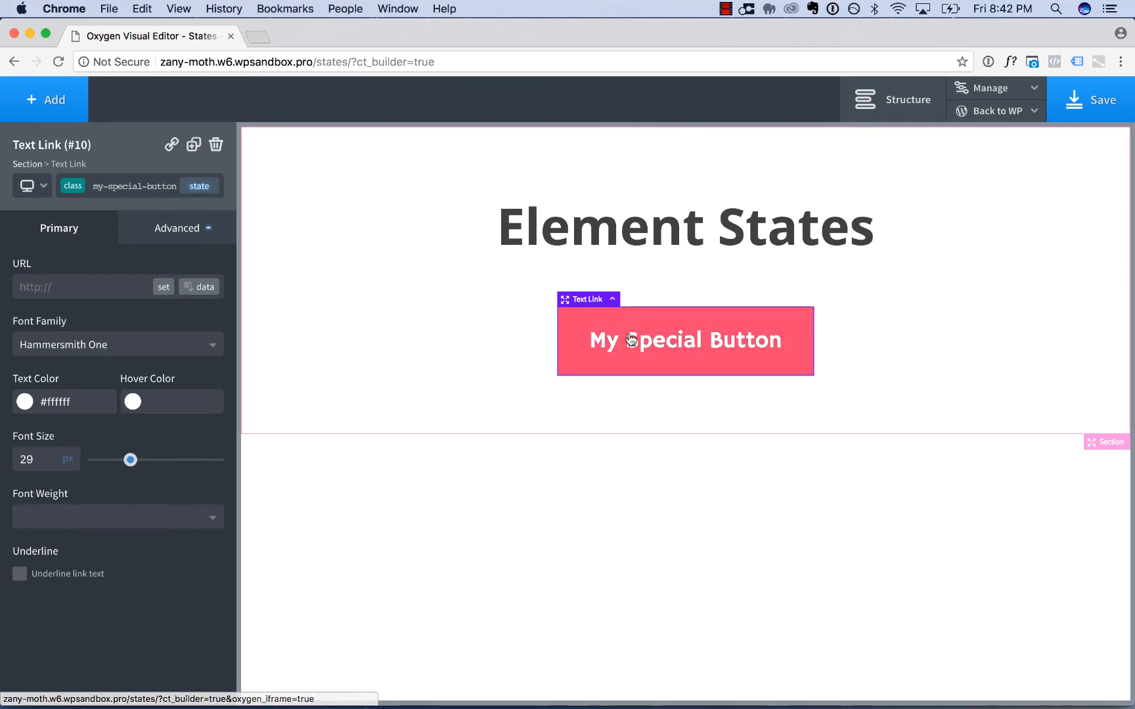
pyautogui.moveTo(443, 315)
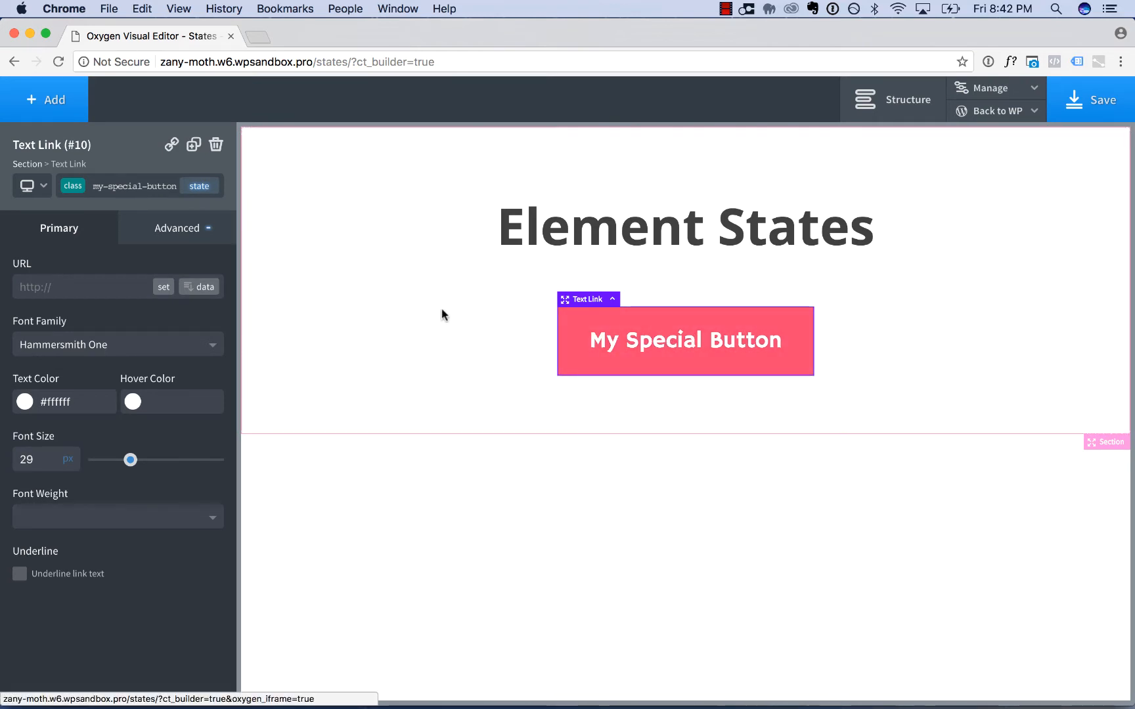
pyautogui.click(199, 186)
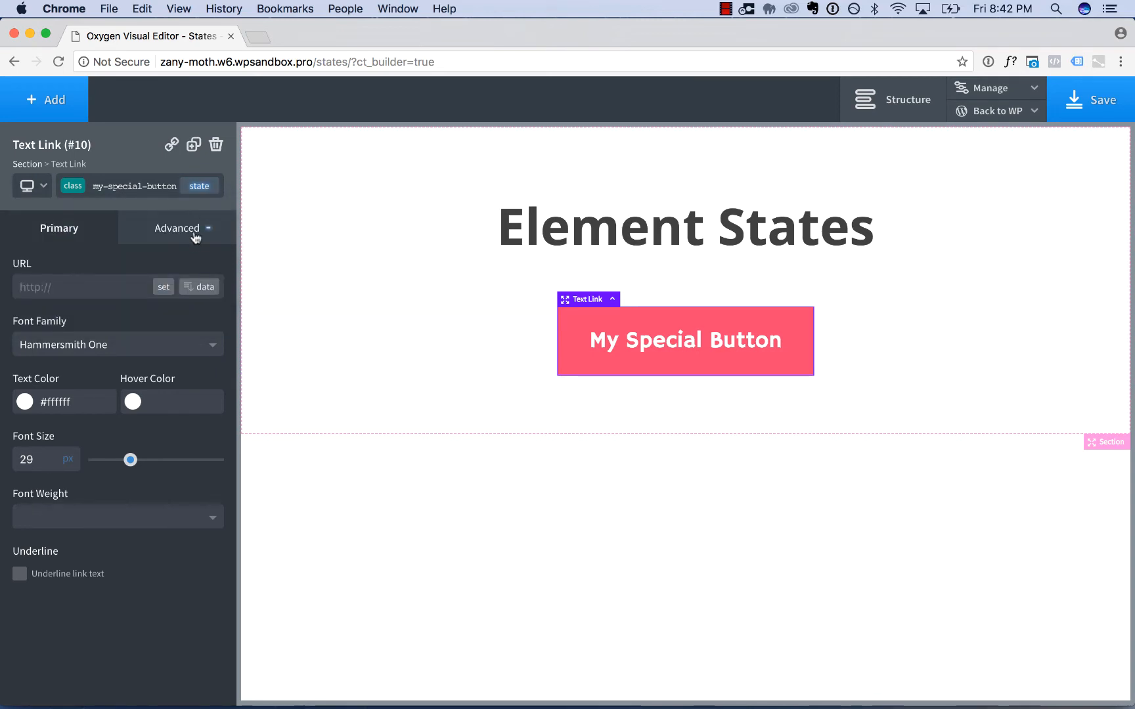
pyautogui.click(175, 228)
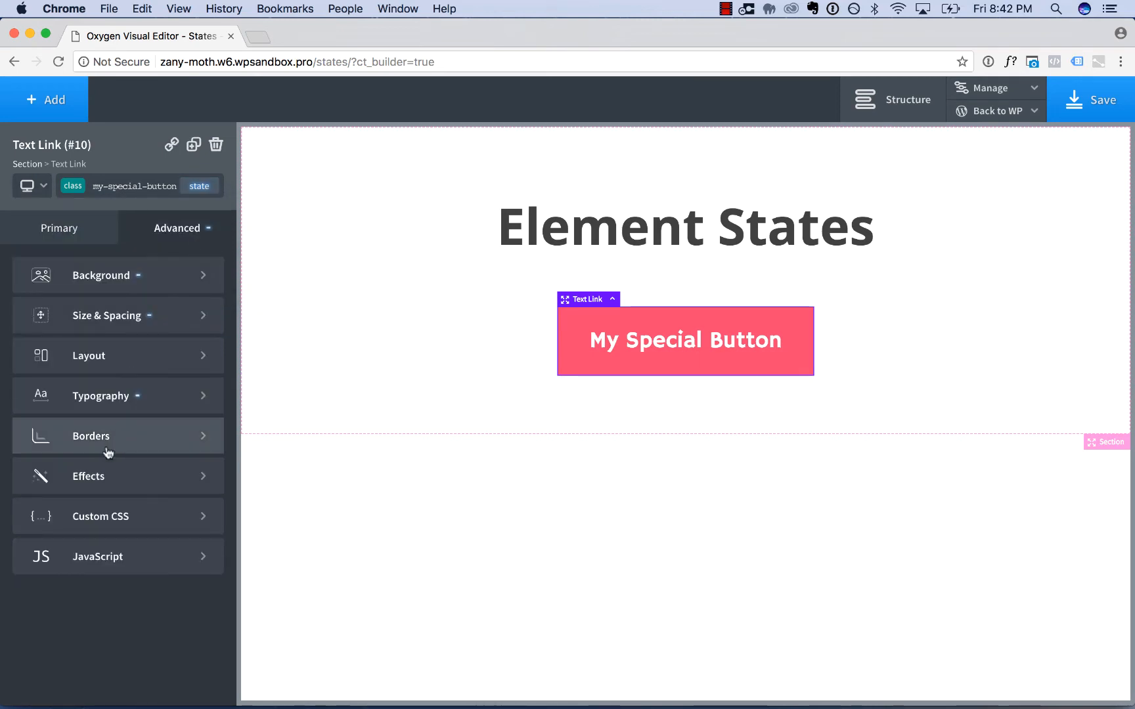
pyautogui.click(88, 475)
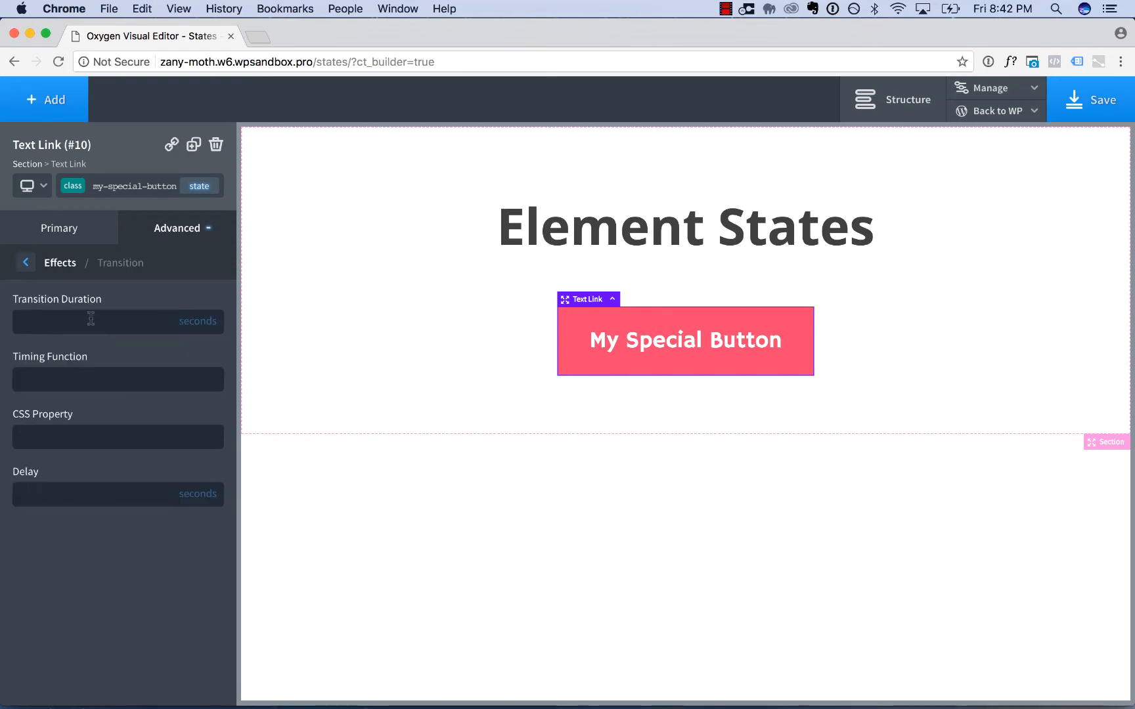
pyautogui.write('0.')
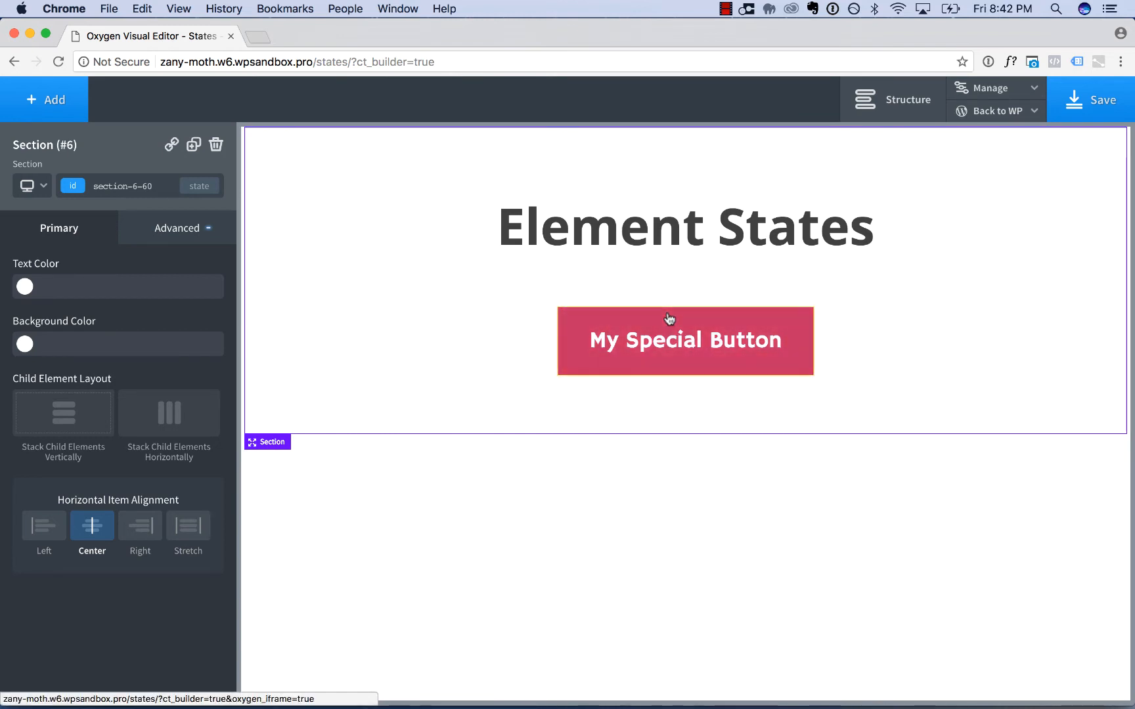
pyautogui.click(685, 340)
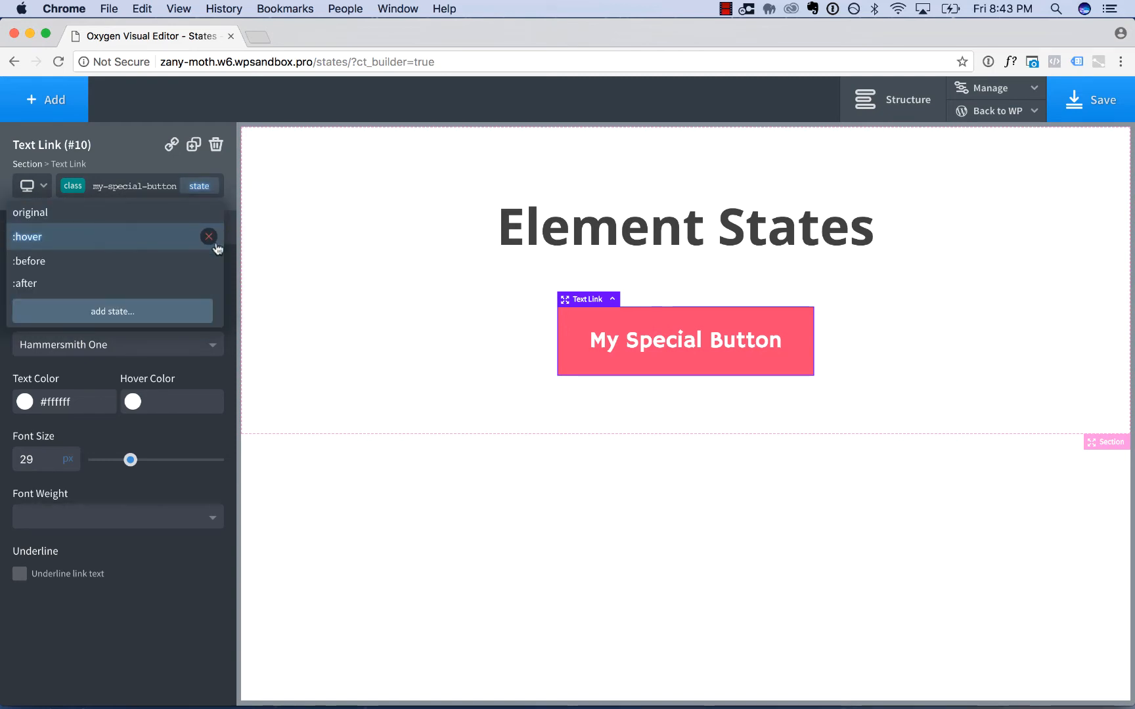
pyautogui.moveTo(208, 229)
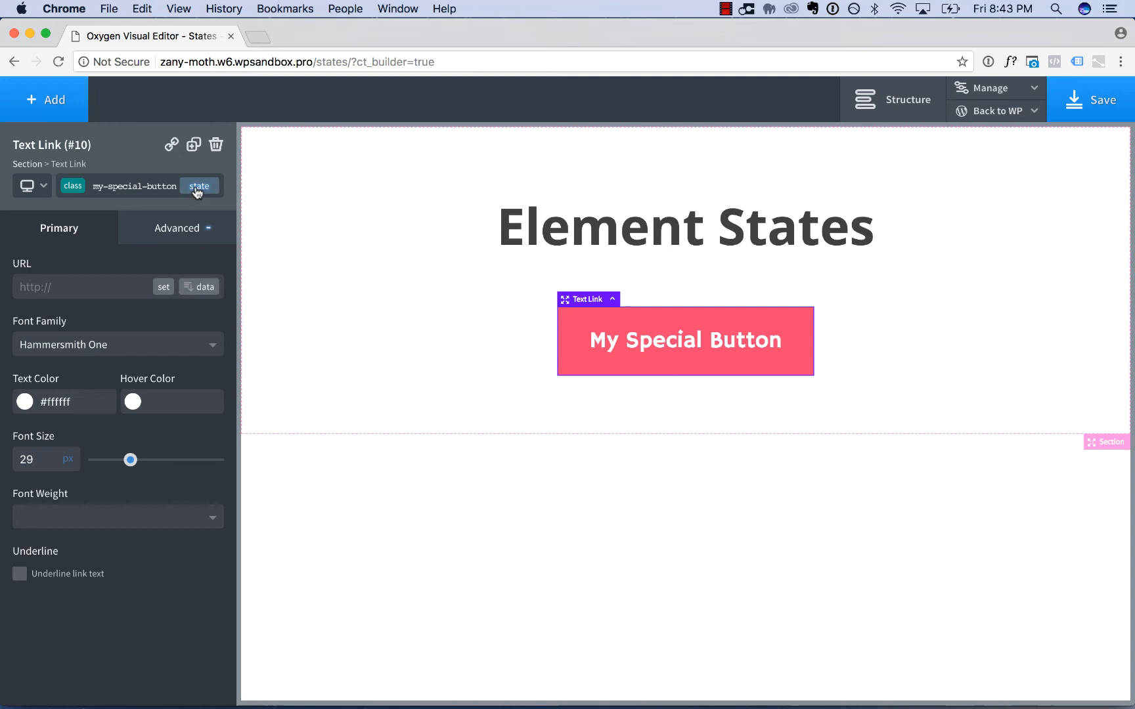
pyautogui.click(198, 186)
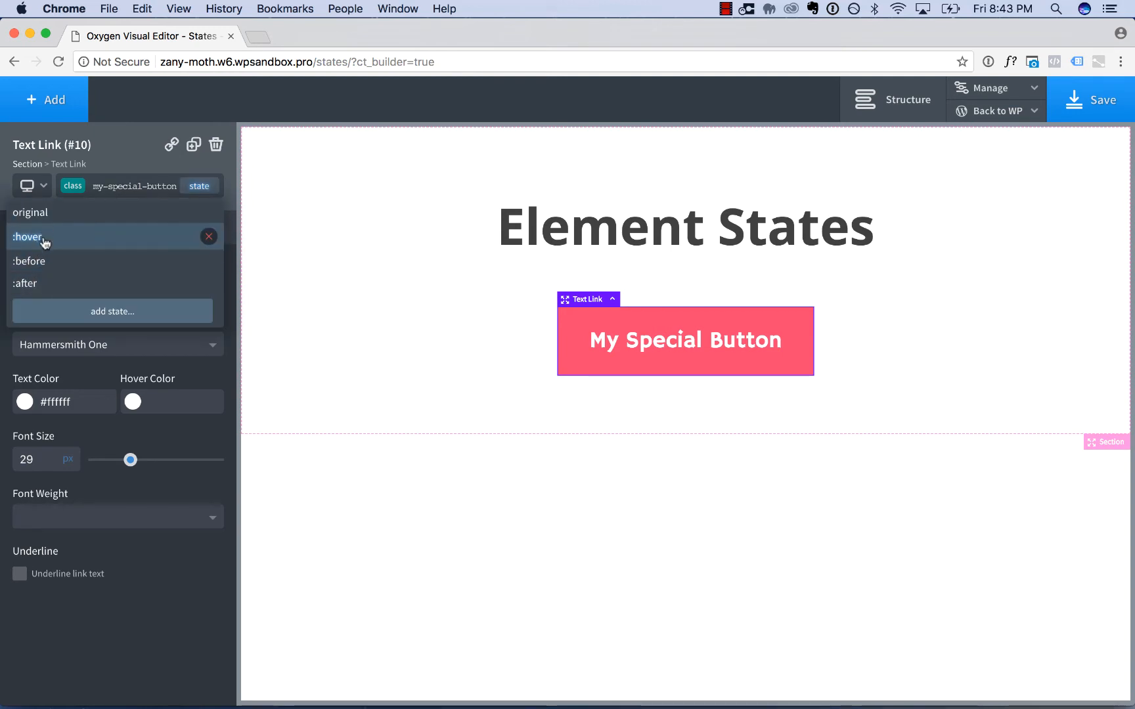
pyautogui.moveTo(58, 208)
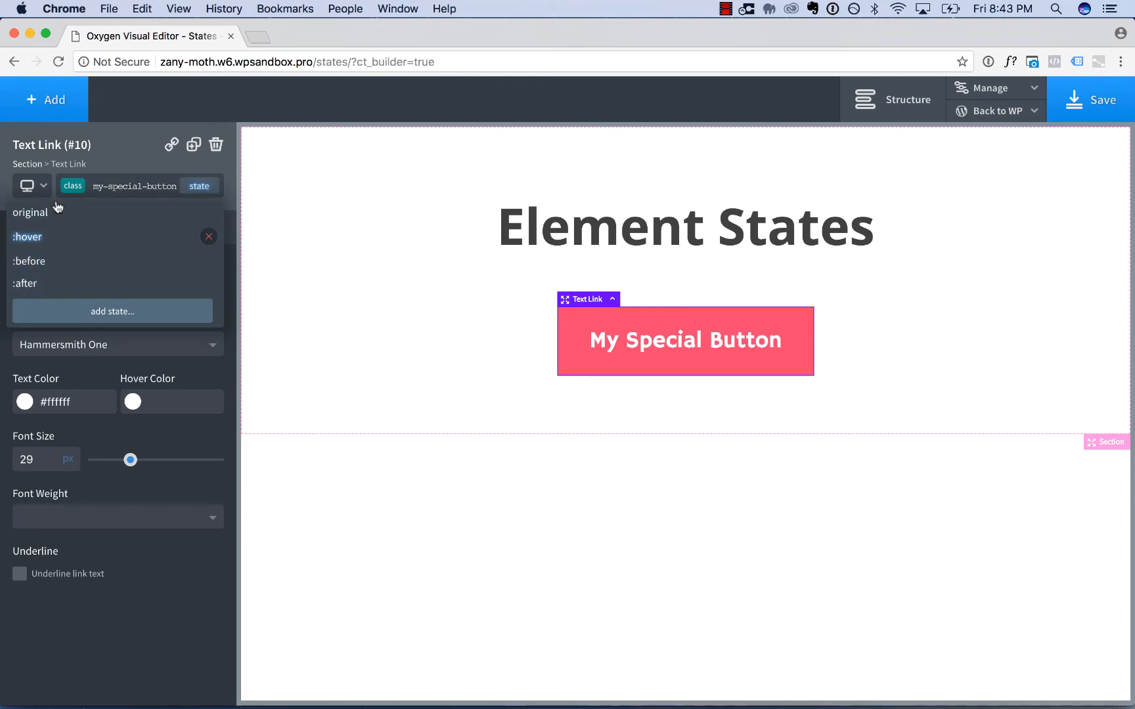
pyautogui.moveTo(96, 223)
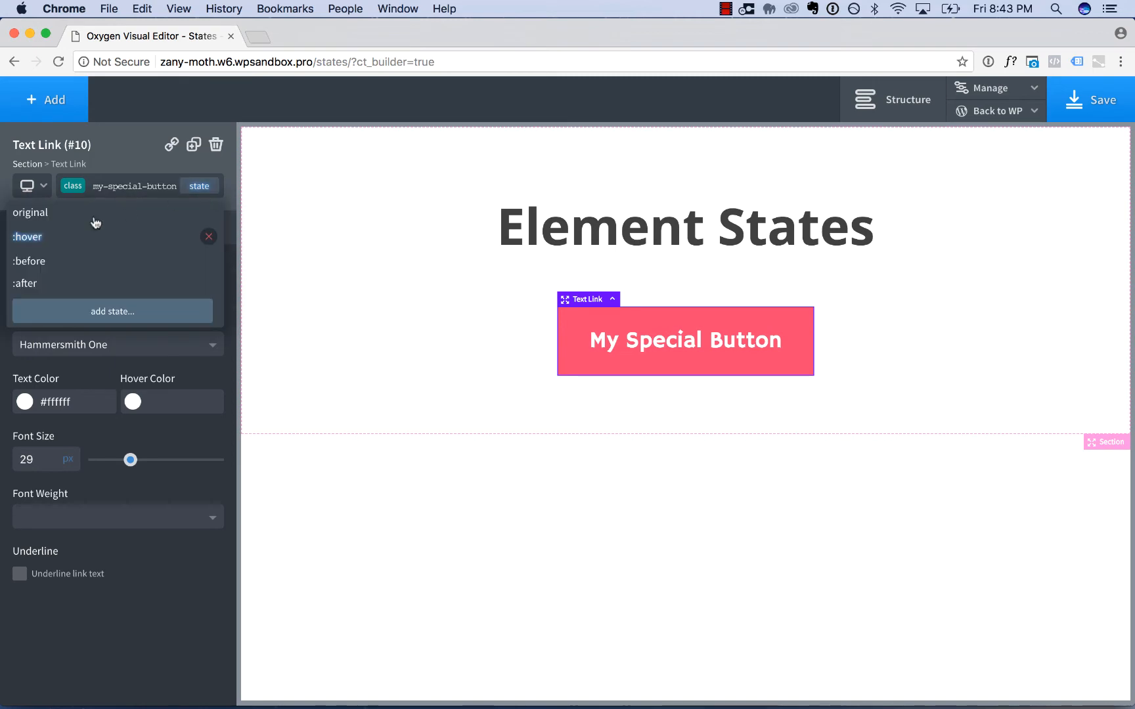
pyautogui.click(28, 237)
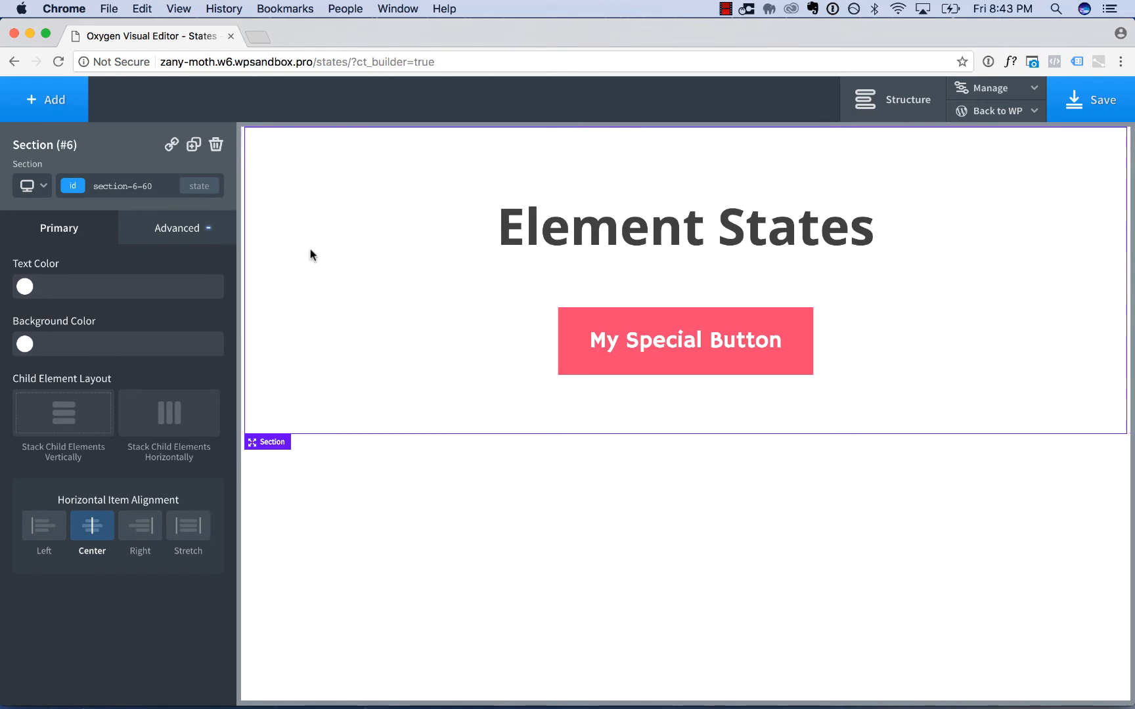
pyautogui.moveTo(84, 160)
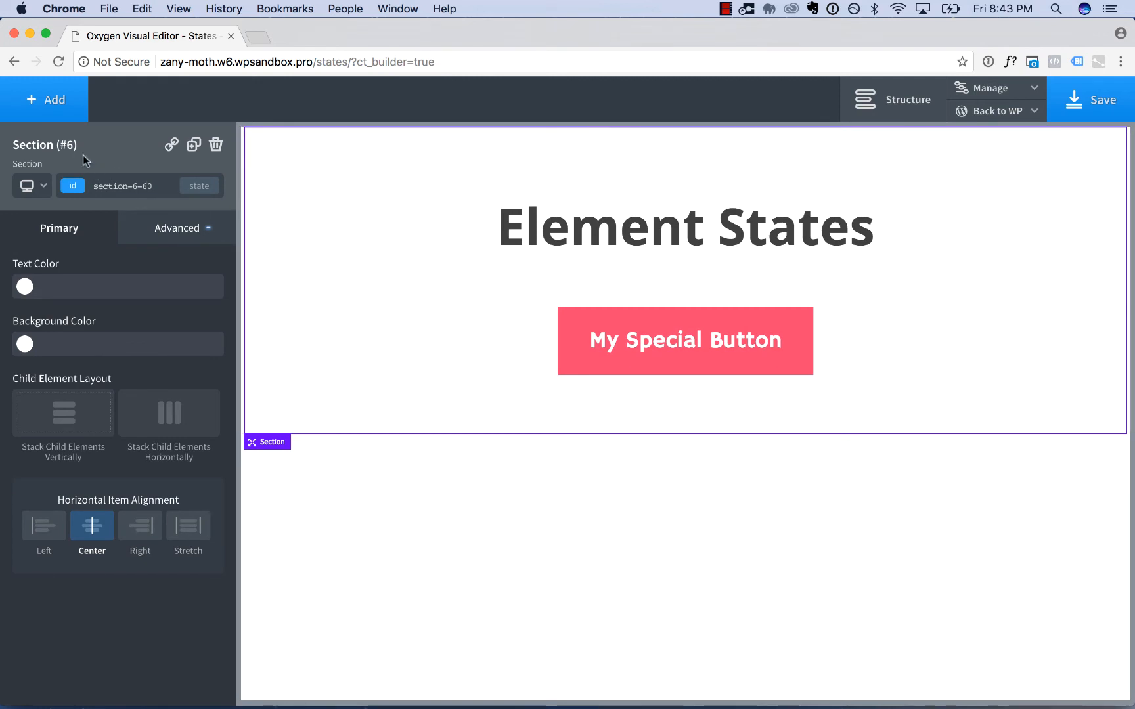
pyautogui.moveTo(37, 100)
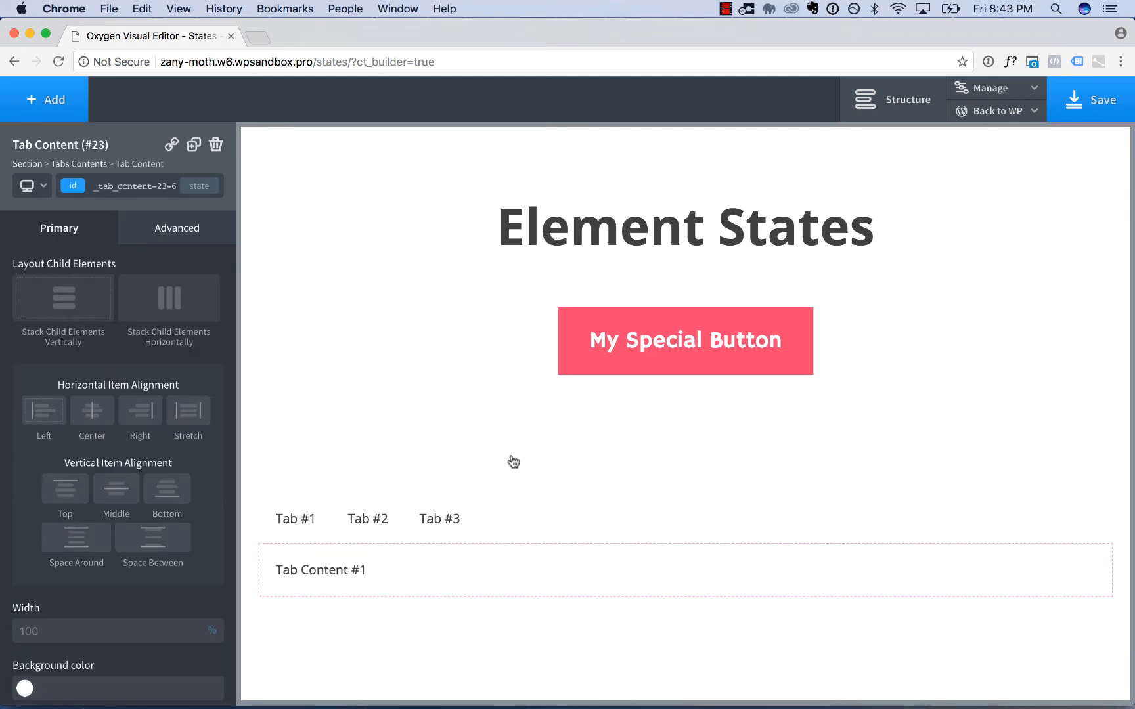
# Step: Duplicate a tab in the new Tabs element to extend the row to five tabs
pyautogui.click(367, 519)
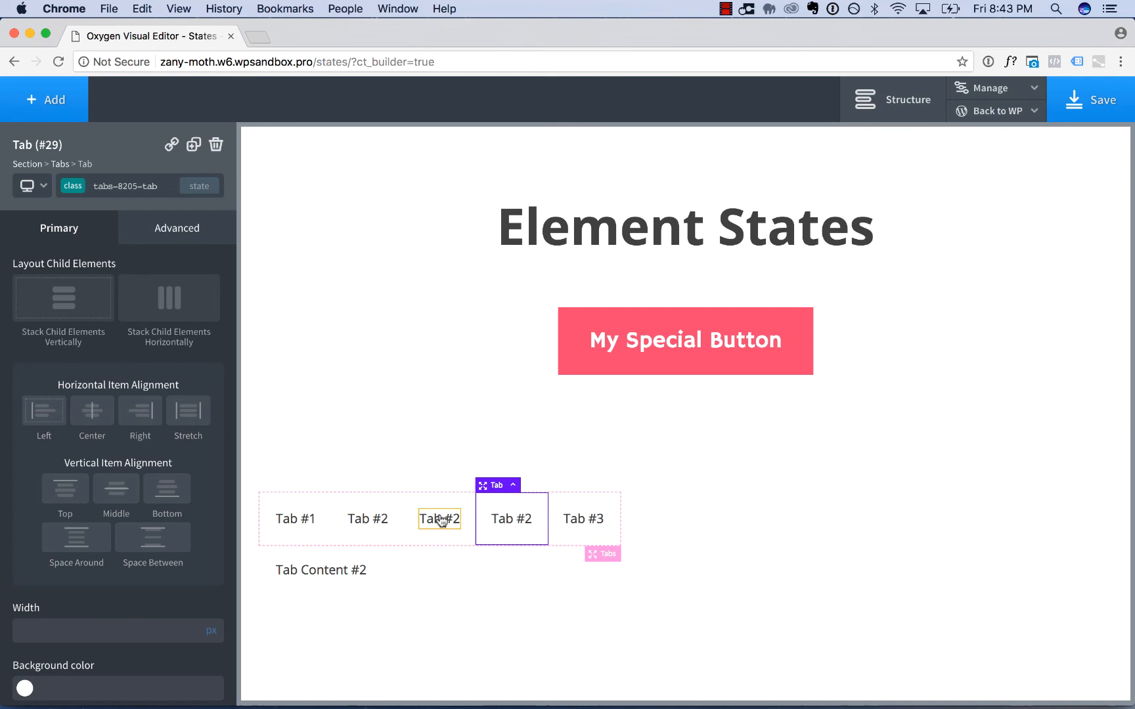
pyautogui.click(512, 519)
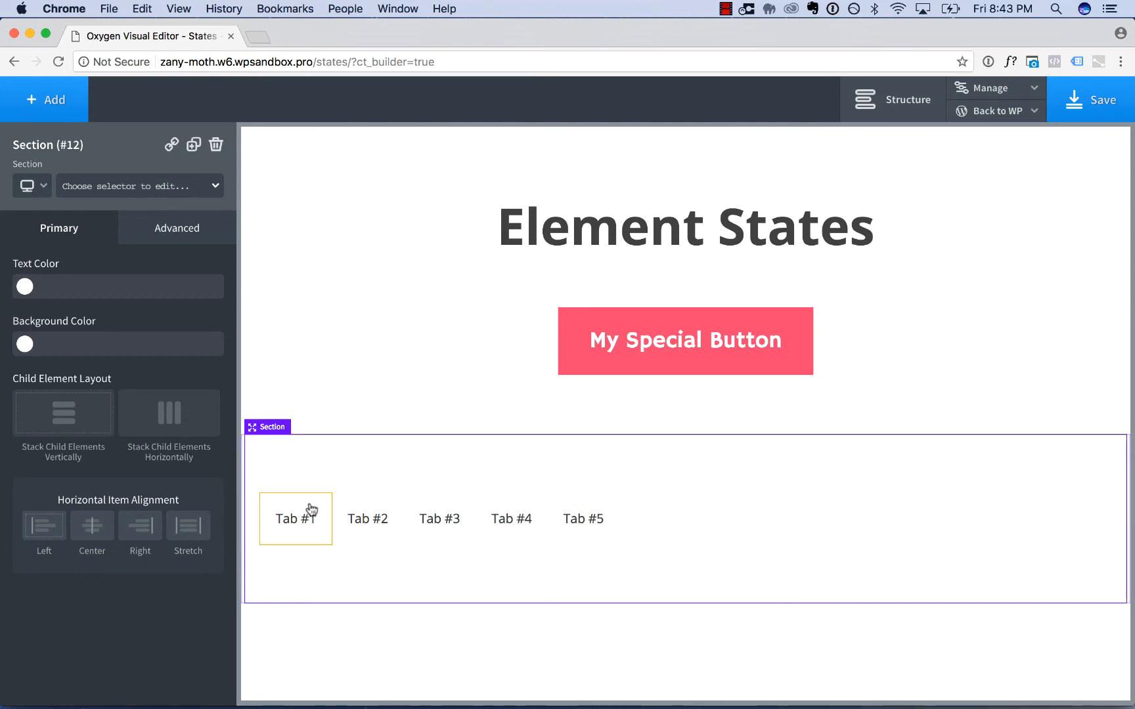
# Step: Give Tab #1 a 1px solid border on all sides
pyautogui.click(295, 518)
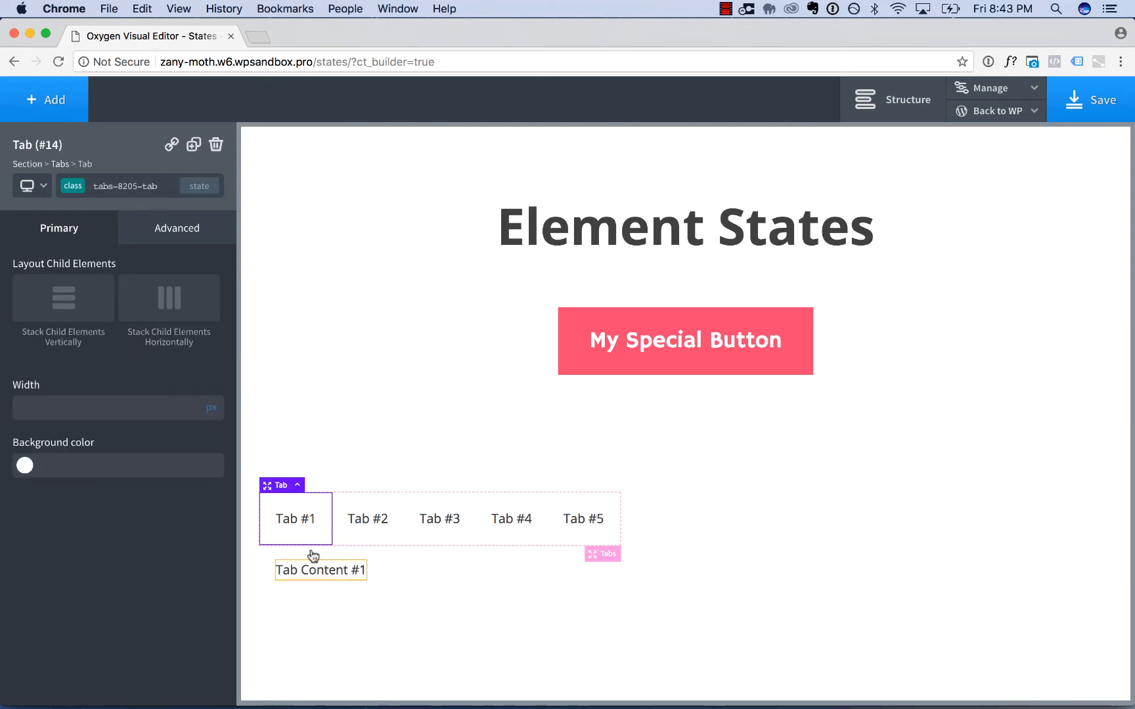
pyautogui.click(176, 228)
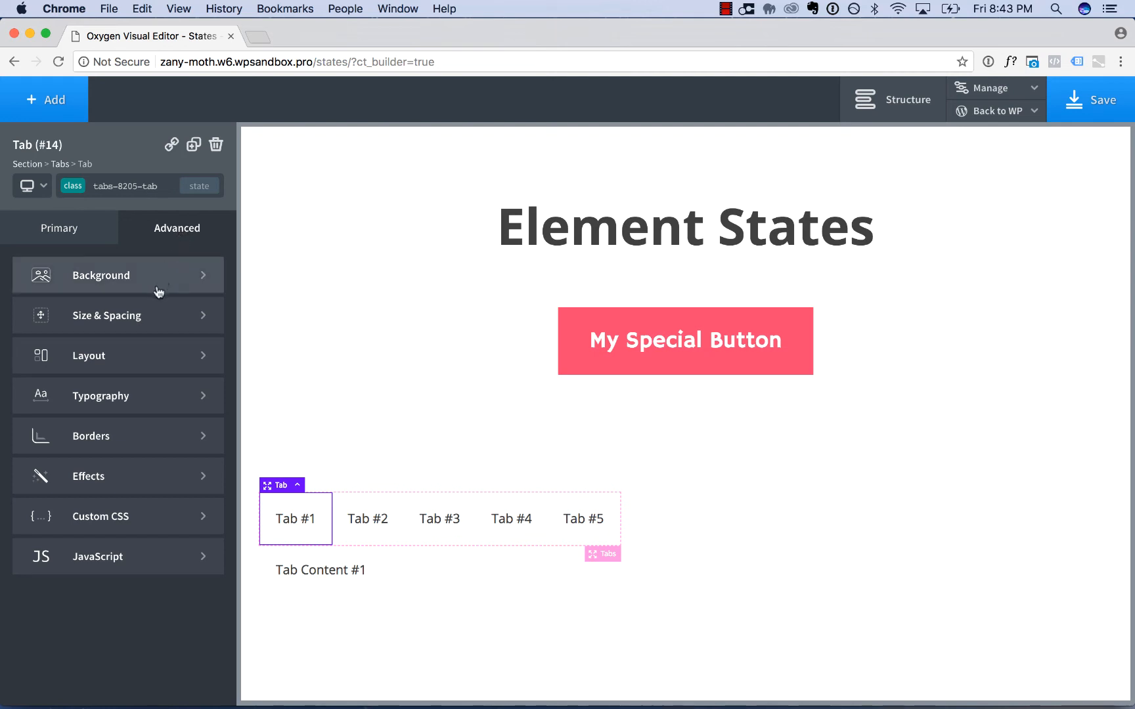
pyautogui.moveTo(158, 293)
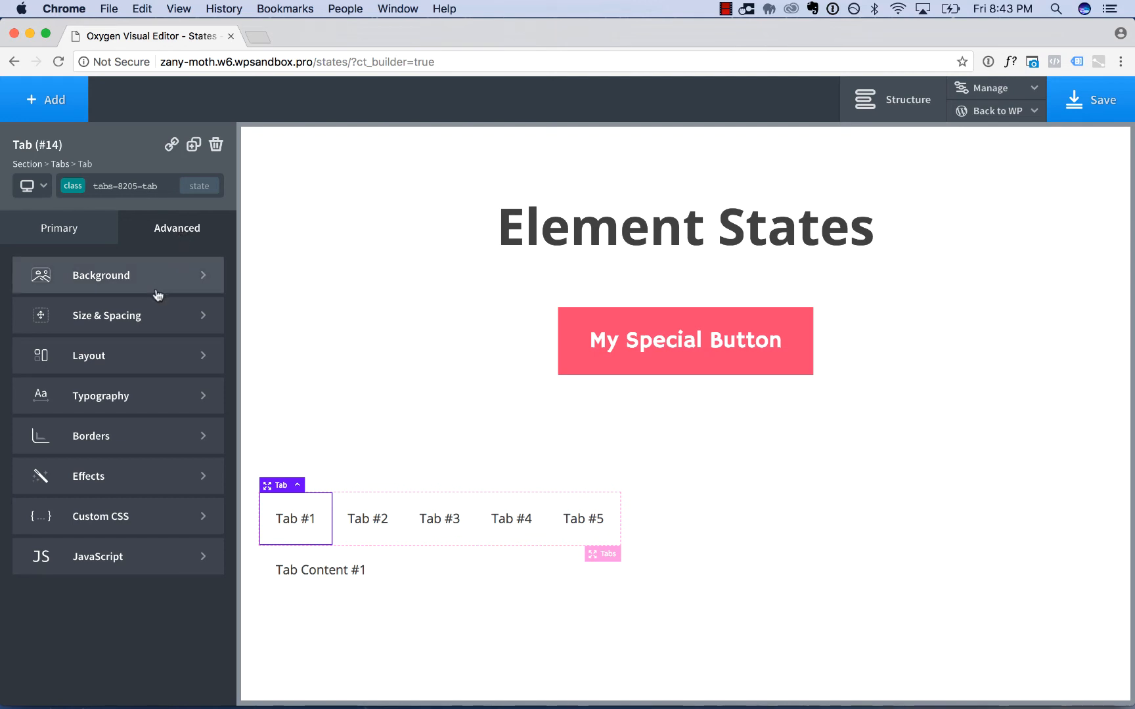
pyautogui.moveTo(153, 308)
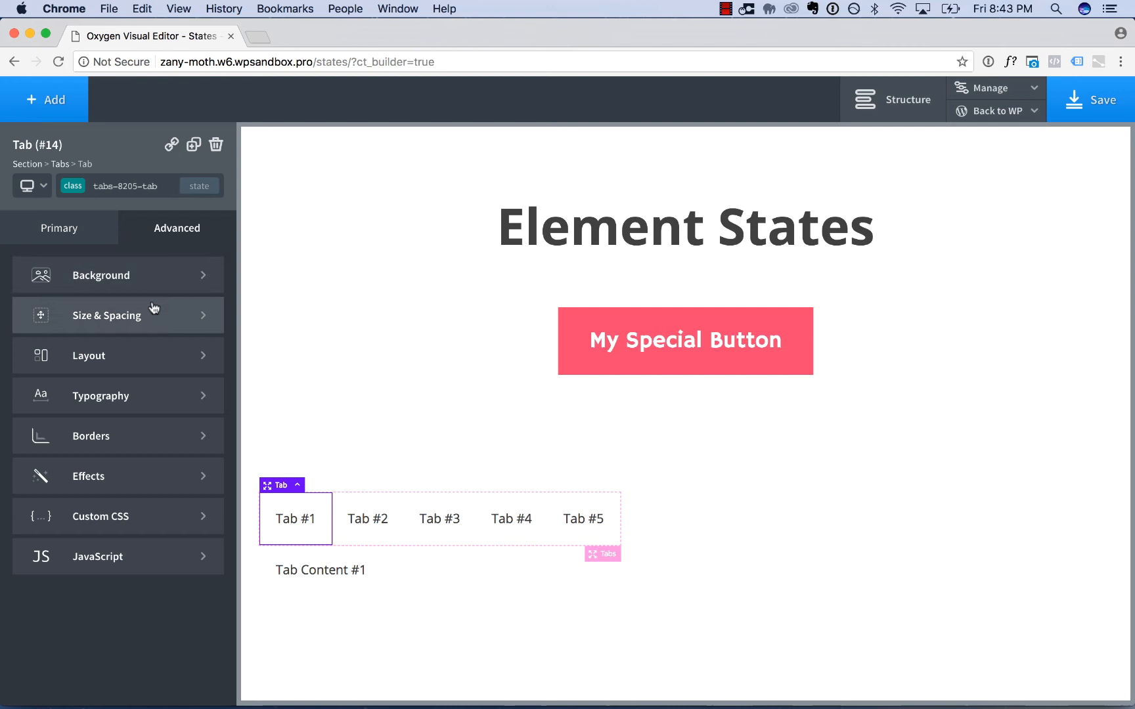
pyautogui.click(91, 436)
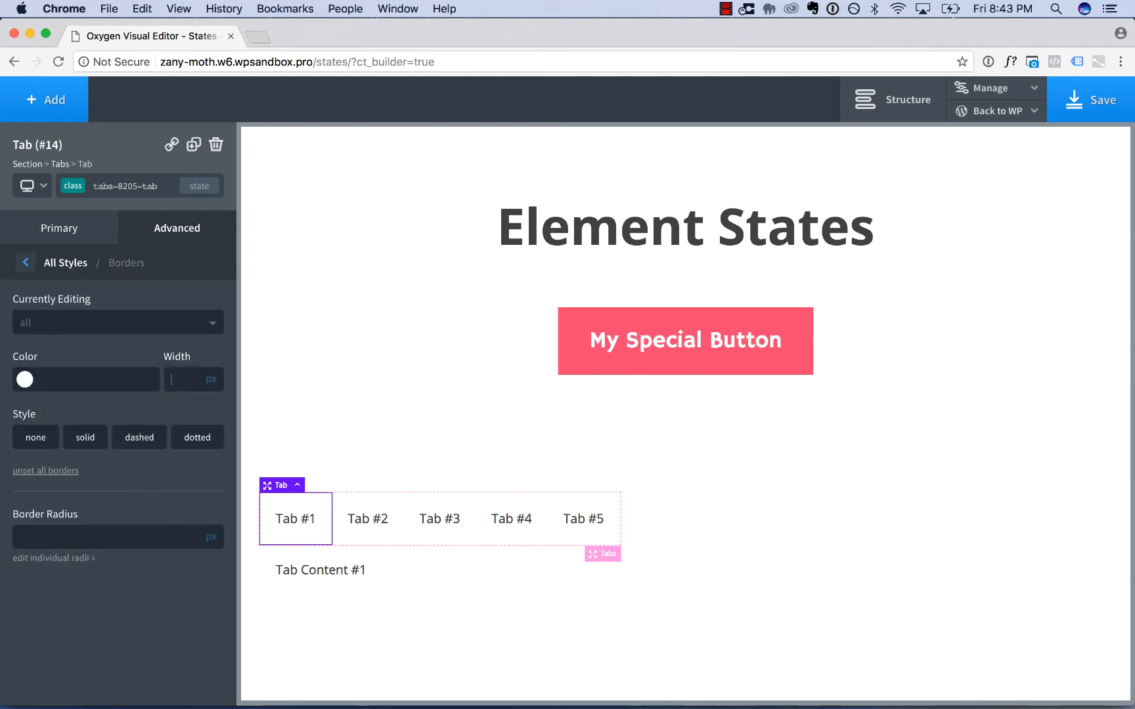
pyautogui.write('1')
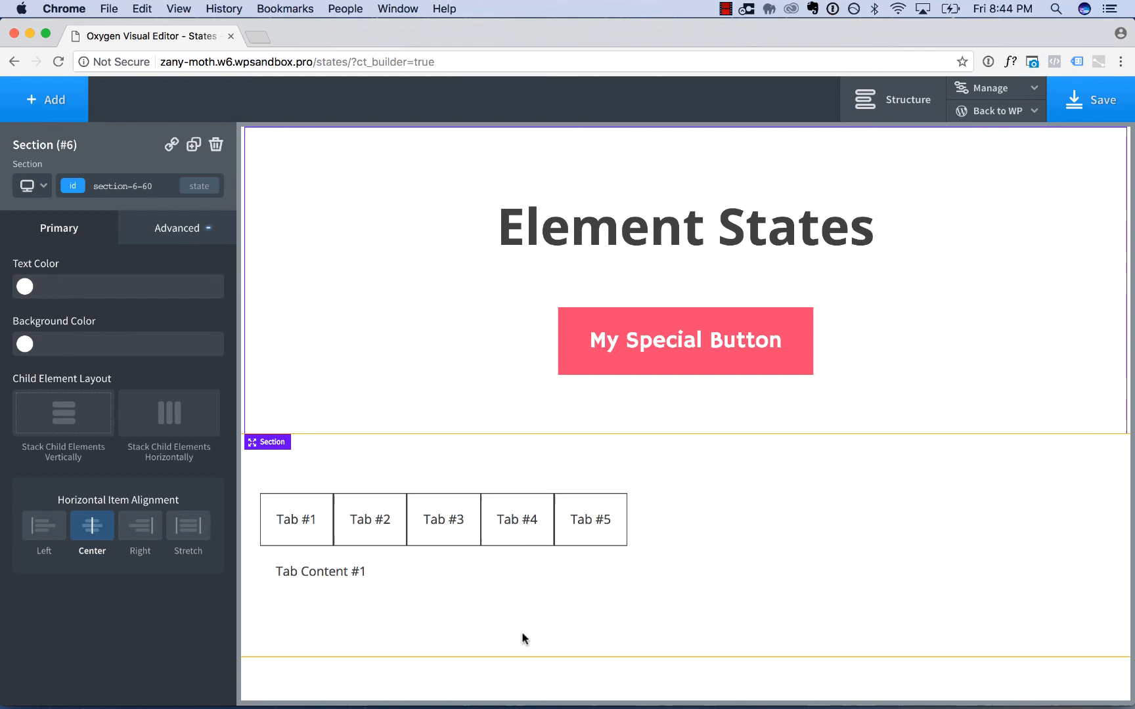
pyautogui.moveTo(708, 520)
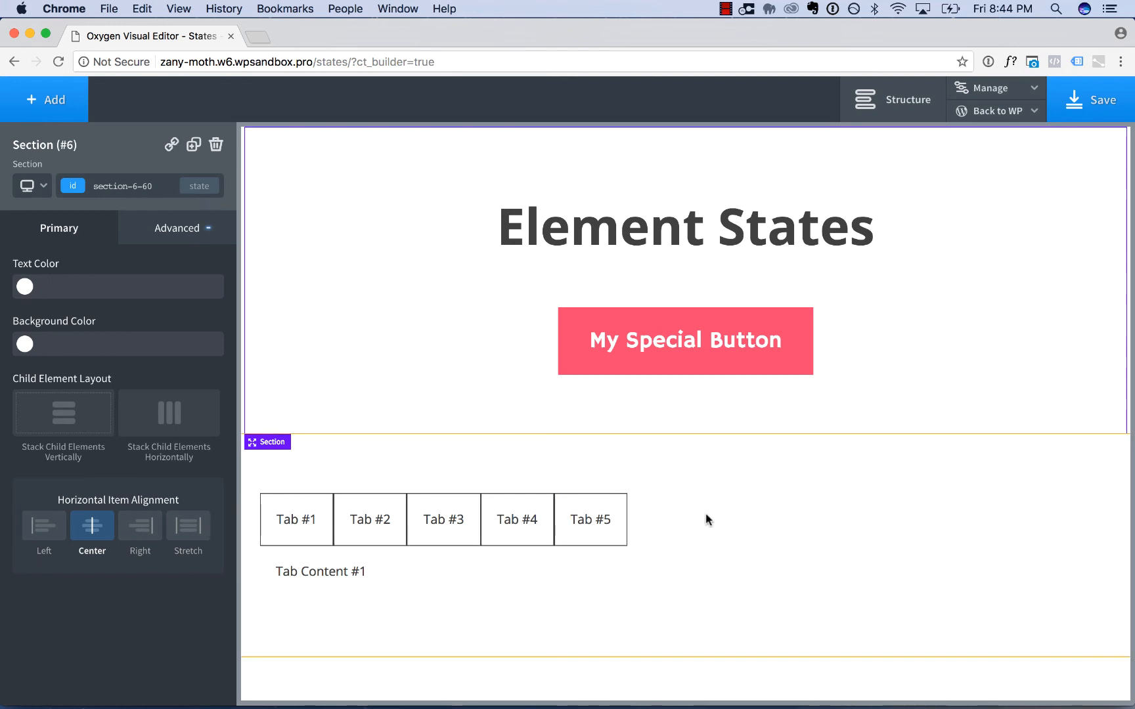
# Step: Set the tab's right border style to none so neighbours share single lines
pyautogui.click(297, 519)
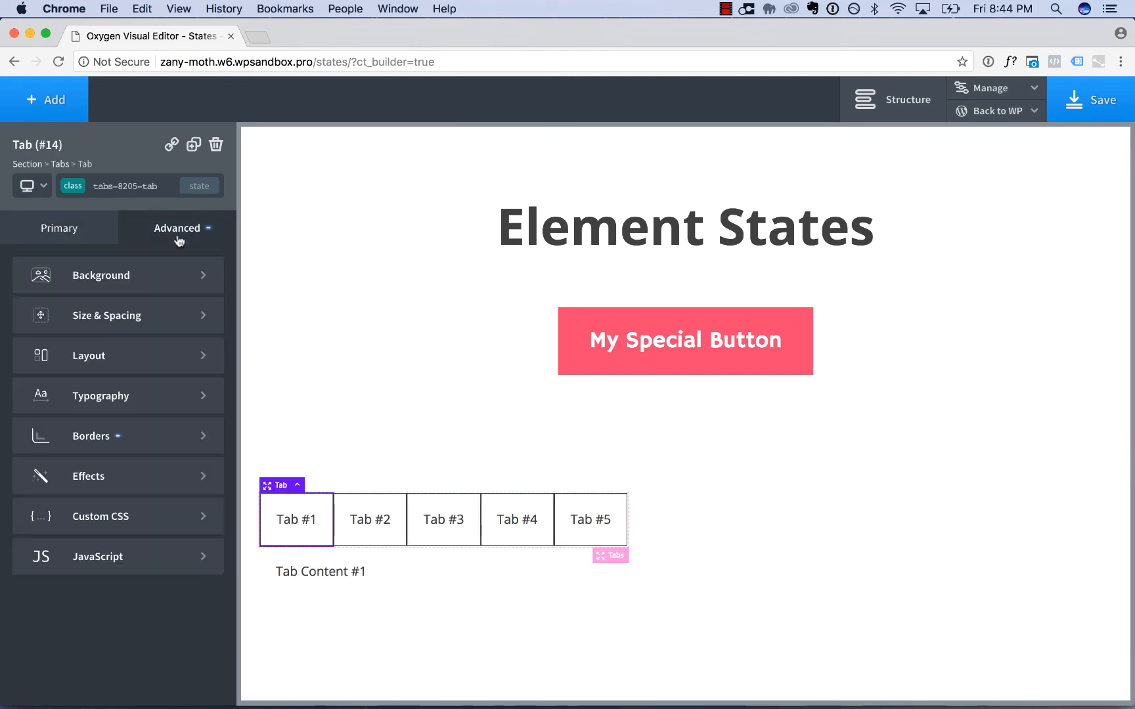
pyautogui.click(91, 435)
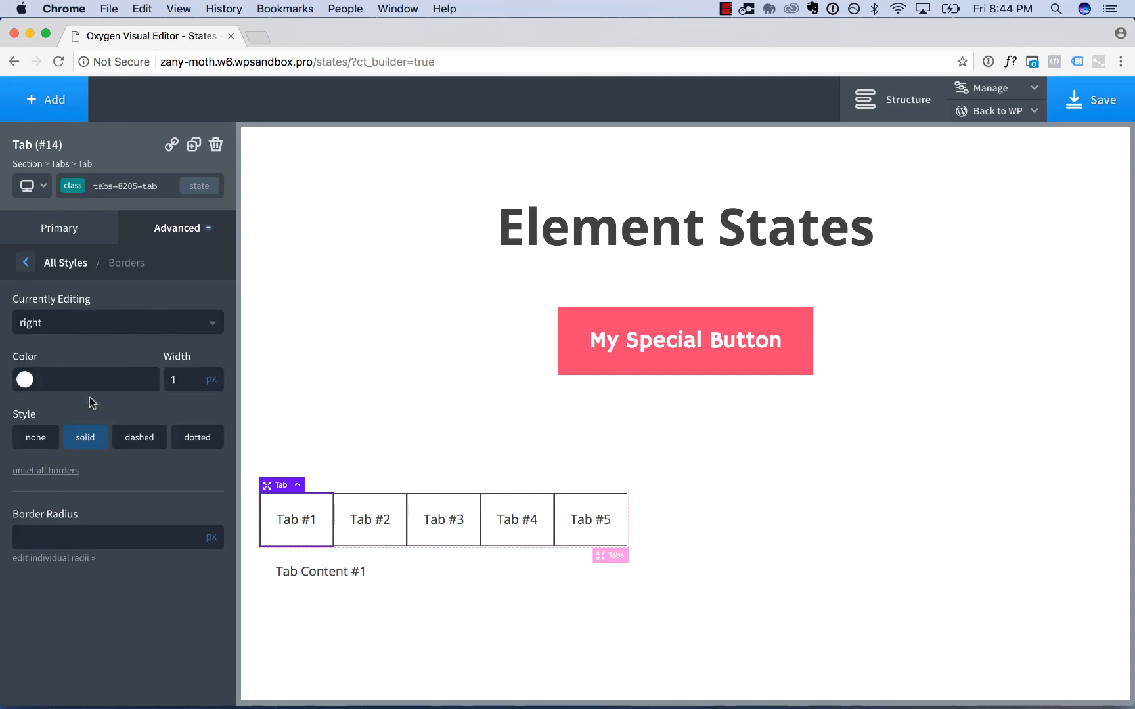
pyautogui.click(35, 437)
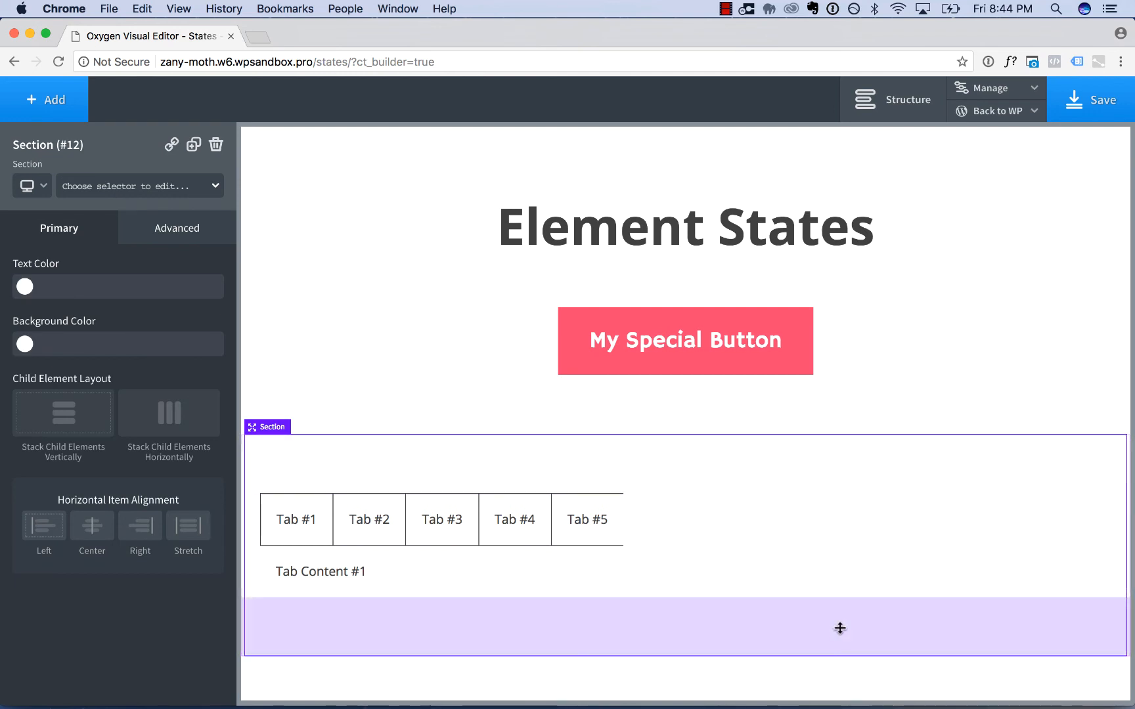
# Step: On Tab #5, add a custom 'last-child' state to the tab class
pyautogui.click(587, 519)
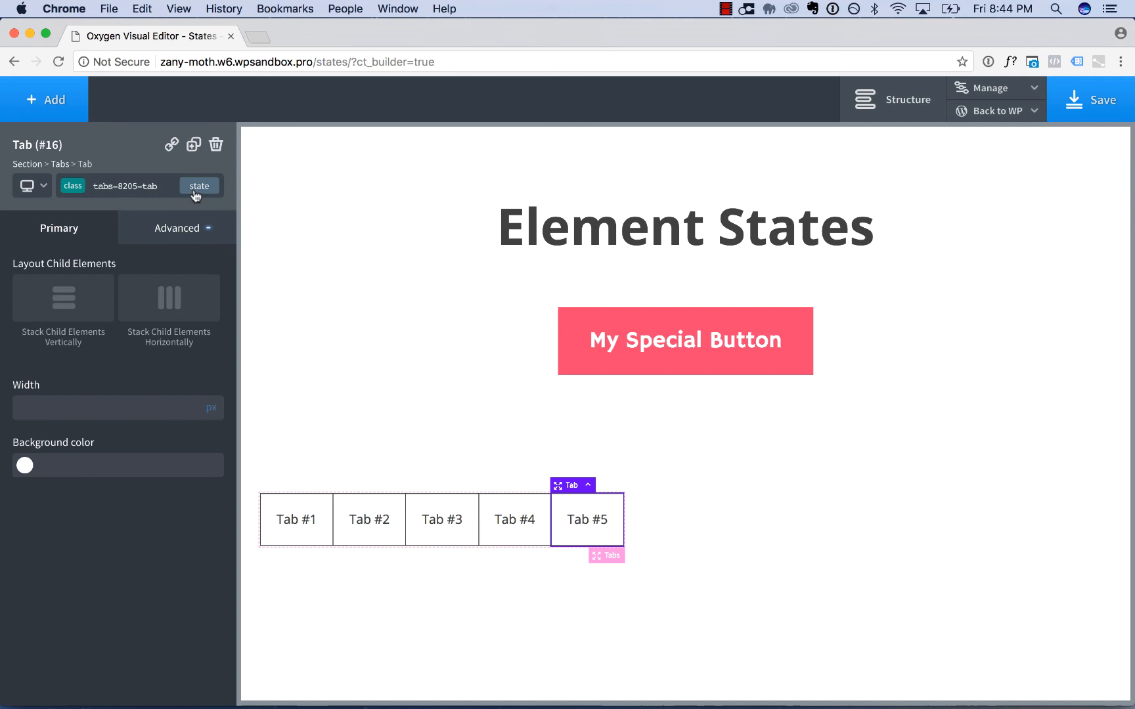
pyautogui.click(111, 307)
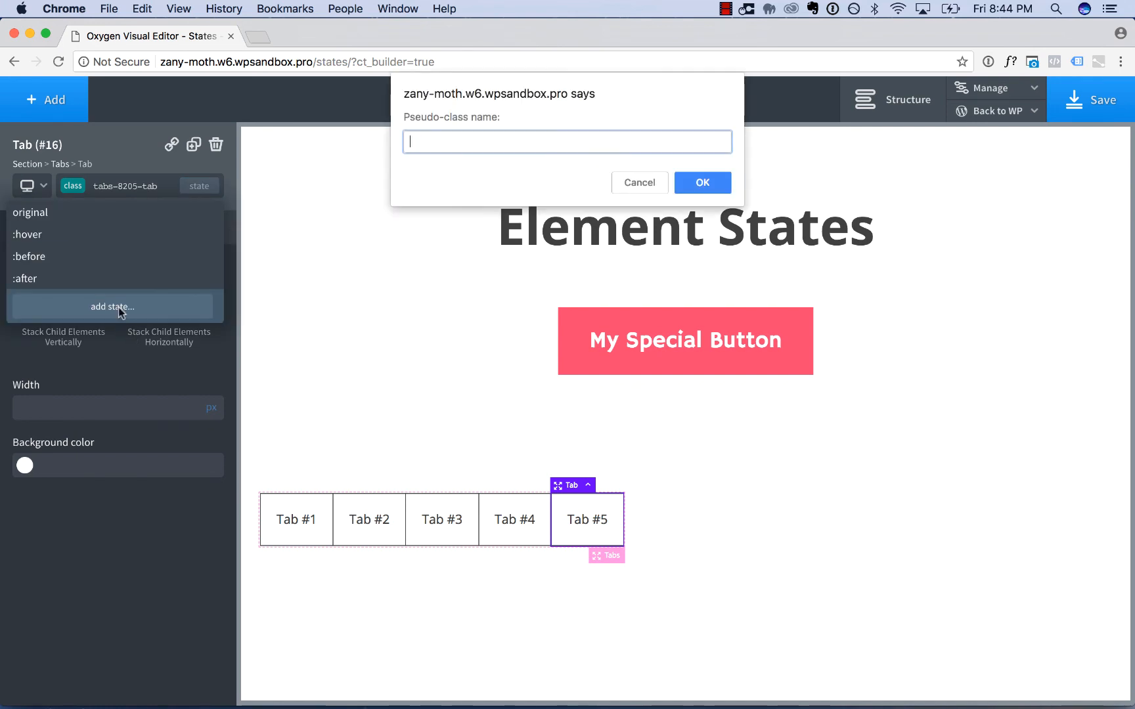
pyautogui.write('last-child')
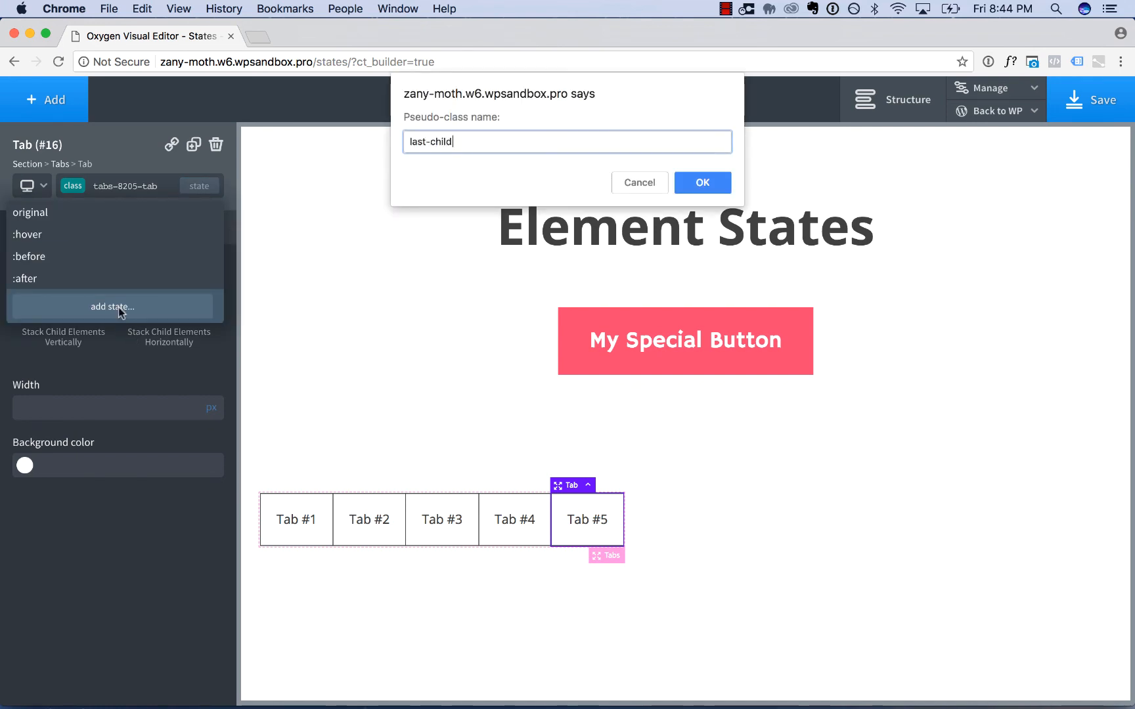
pyautogui.click(701, 183)
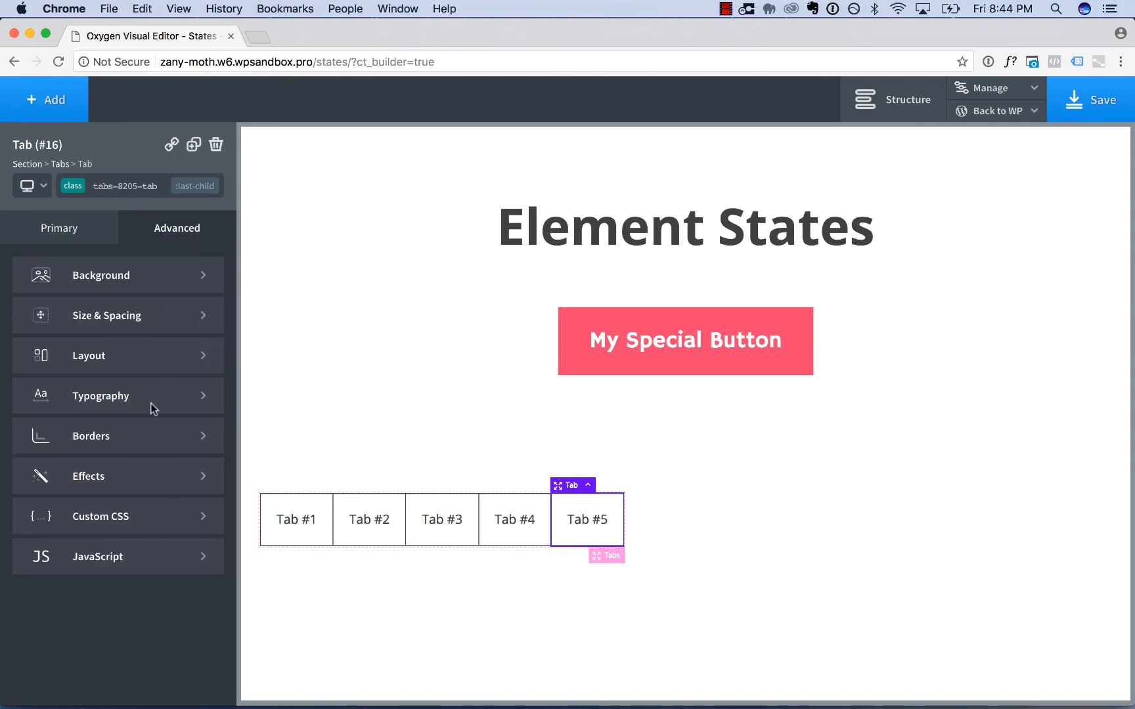
pyautogui.click(92, 436)
pyautogui.write('mozilla developer')
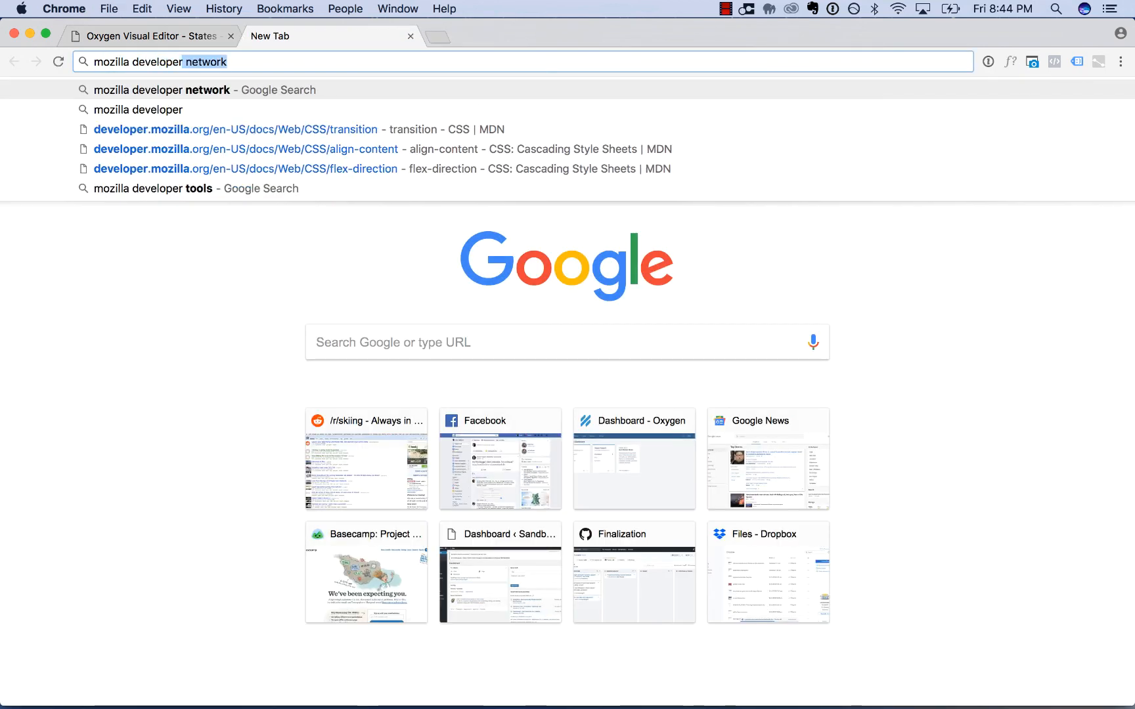
# Step: Search 'pseudo' to open MDN's Pseudo-classes reference, then return to the Oxygen editor tab
pyautogui.write('pseudo-classes')
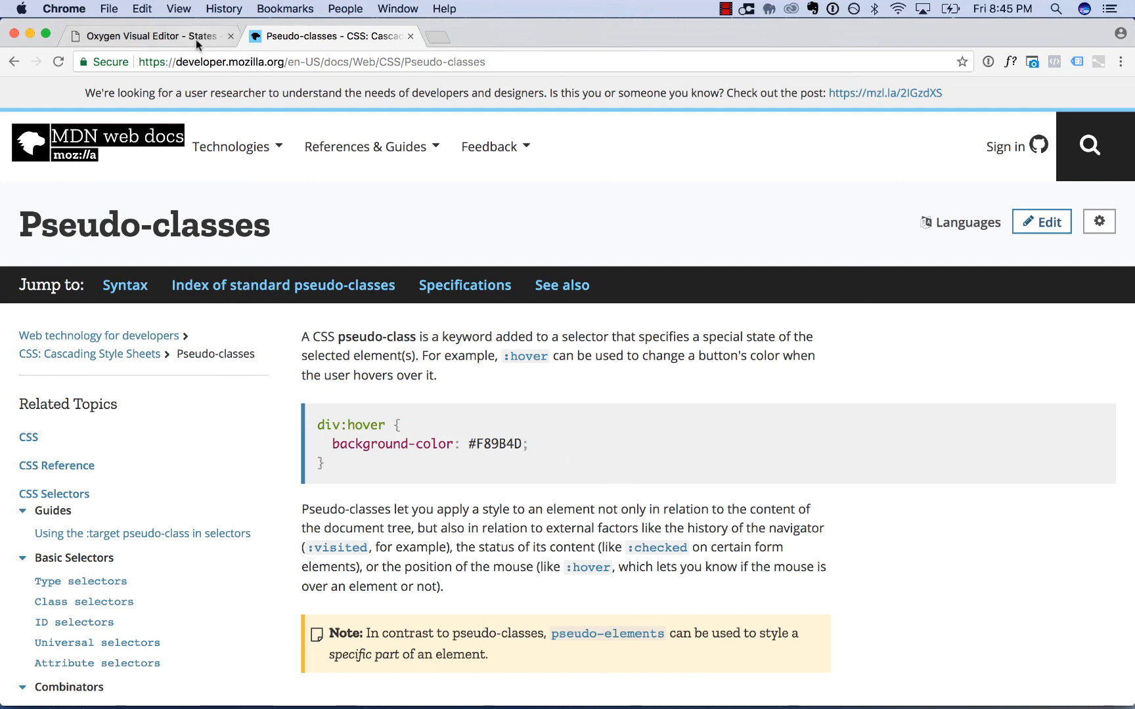
pyautogui.click(149, 35)
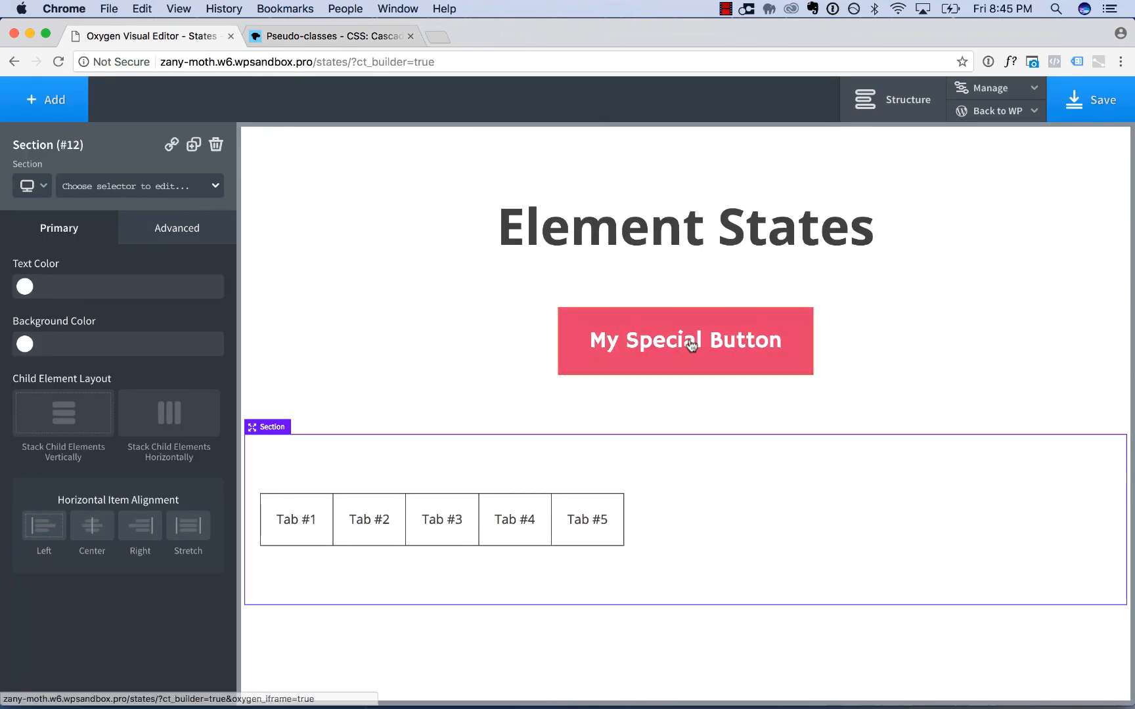